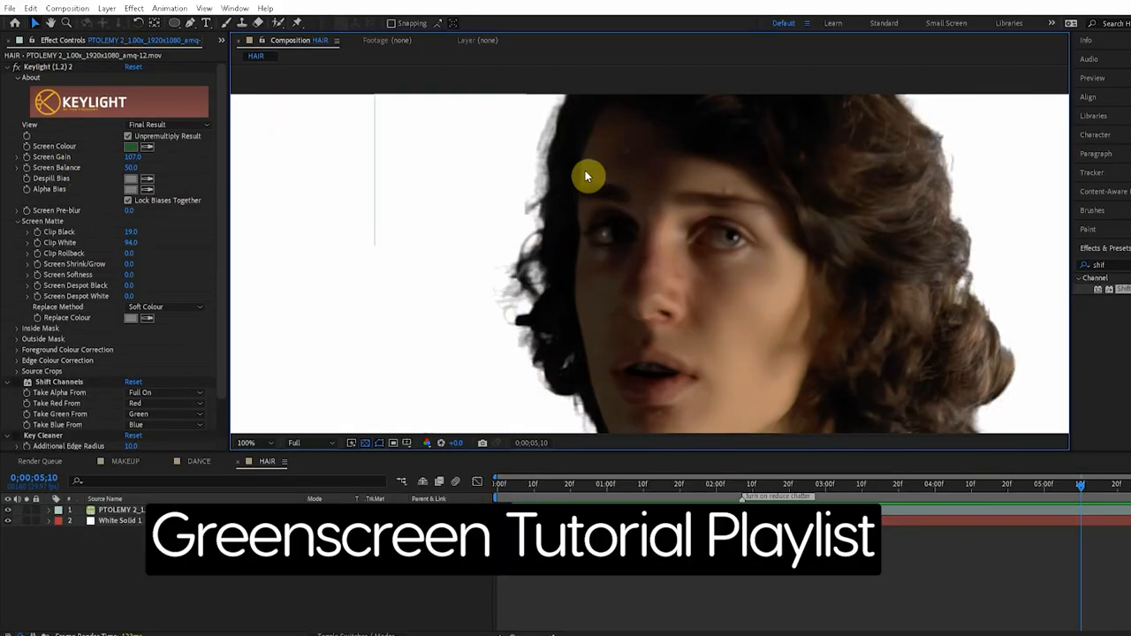
mouse_move(550, 124)
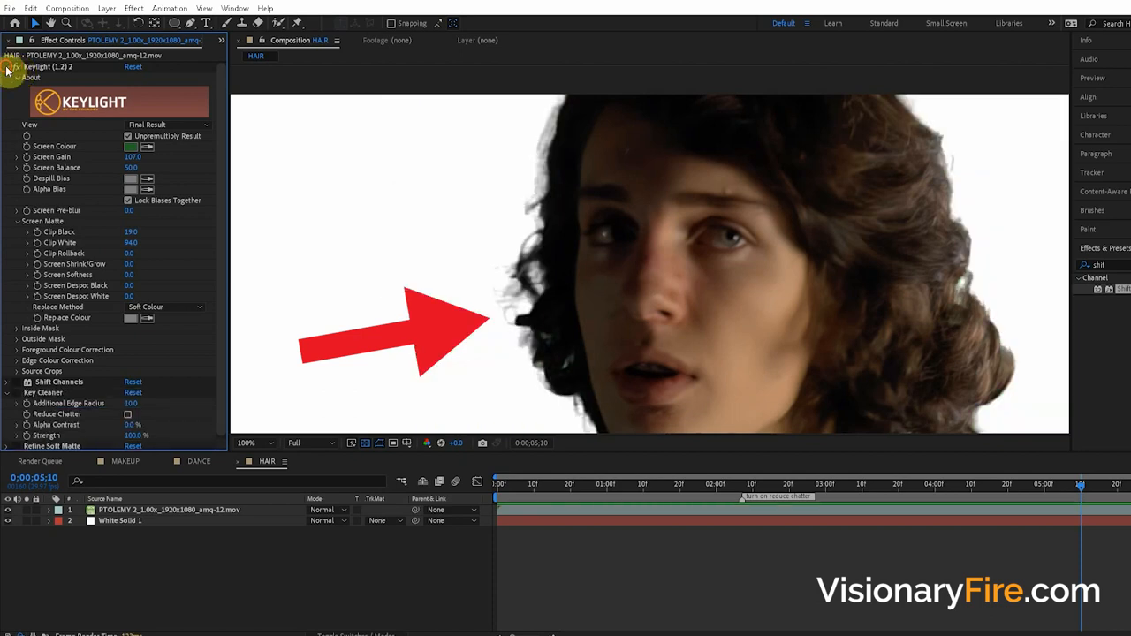
Collapse Keylight and select the Key Cleaner effect so its parameters show
click(18, 67)
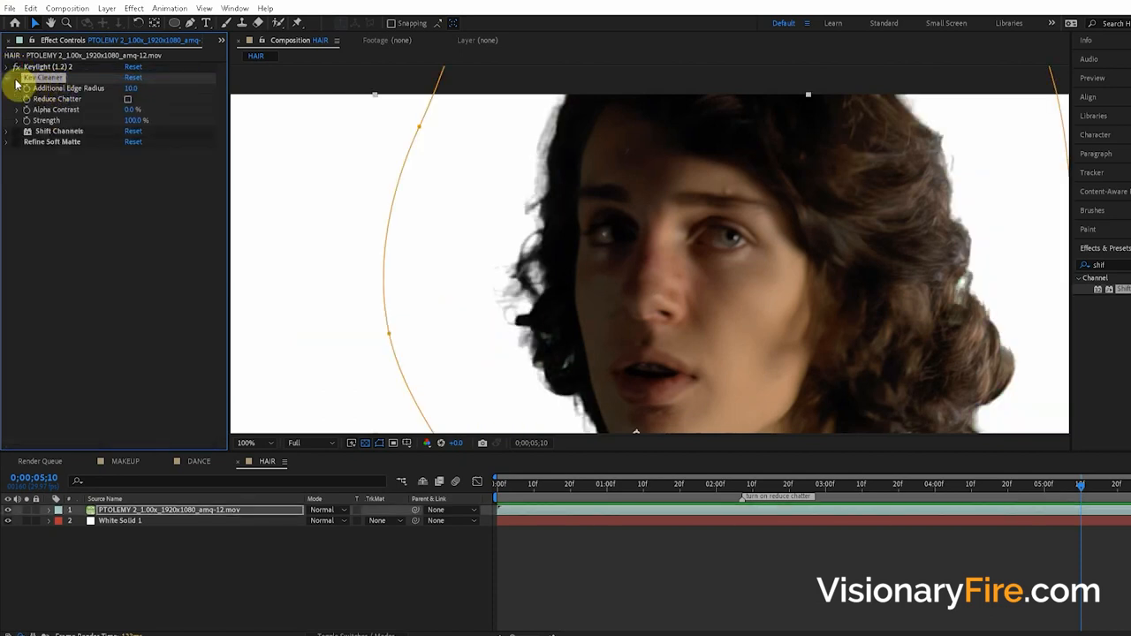
click(42, 78)
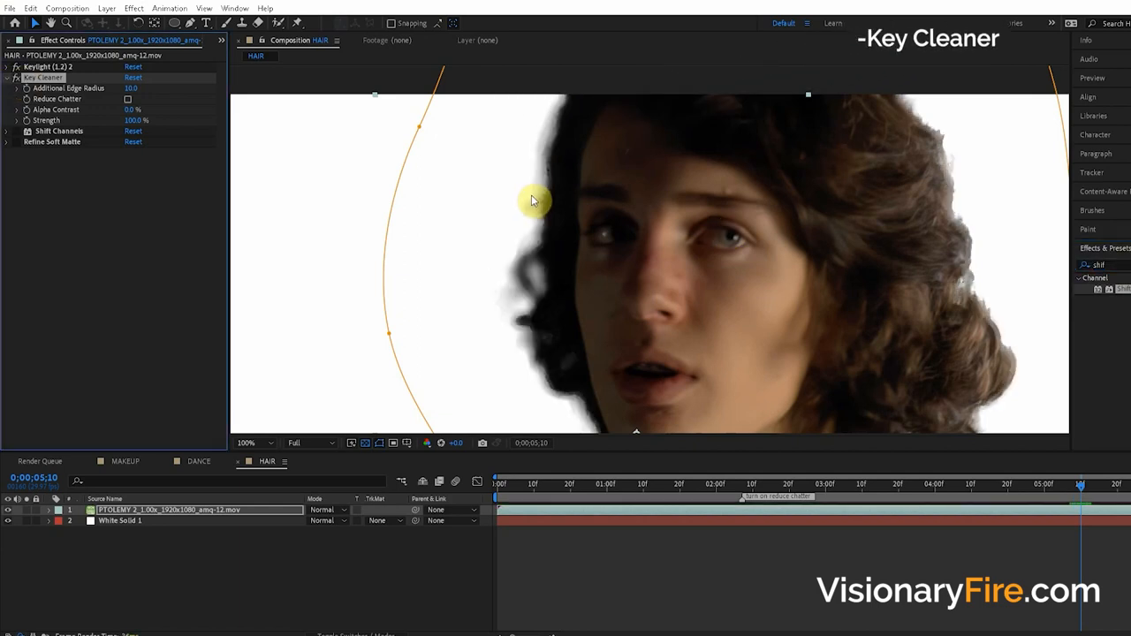
mouse_move(534, 300)
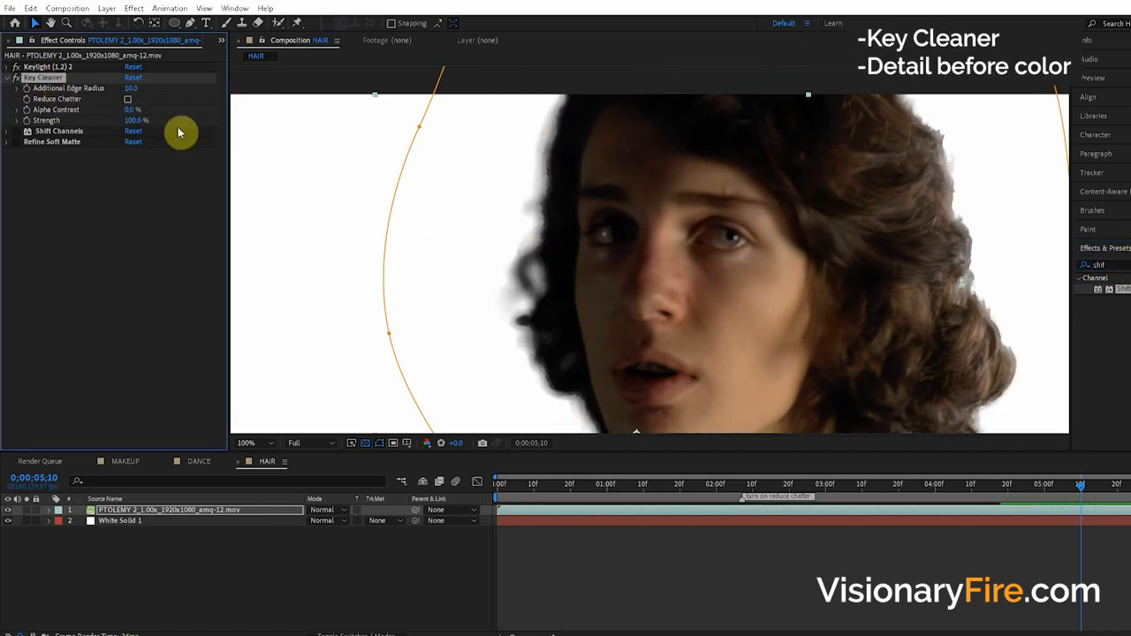
Expand Keylight and set its View to Intermediate Result
click(8, 67)
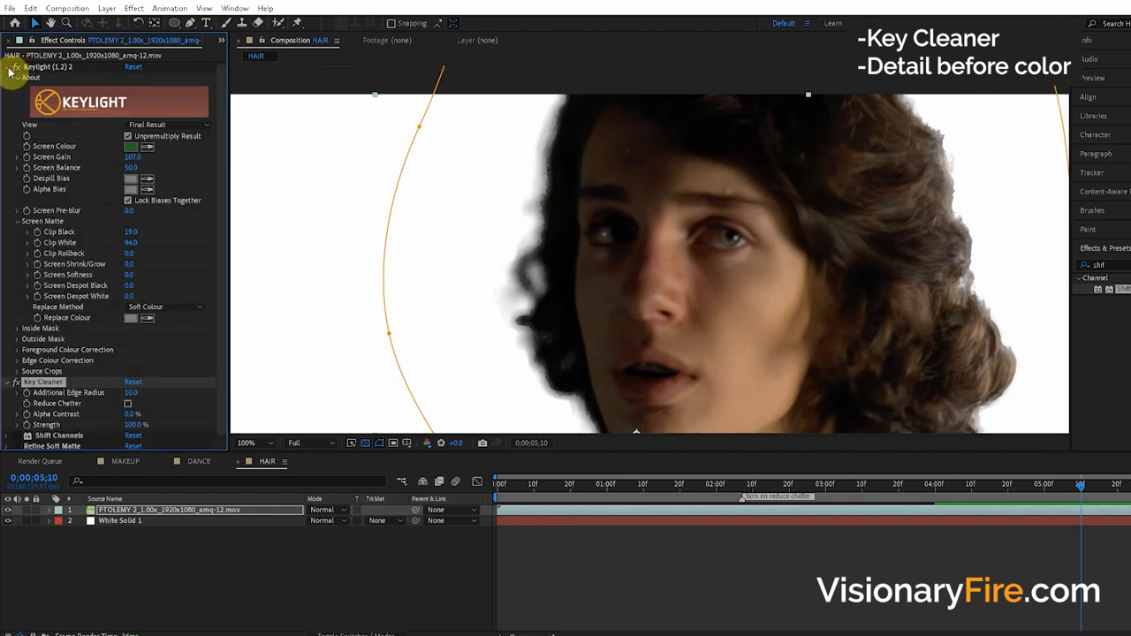
click(168, 123)
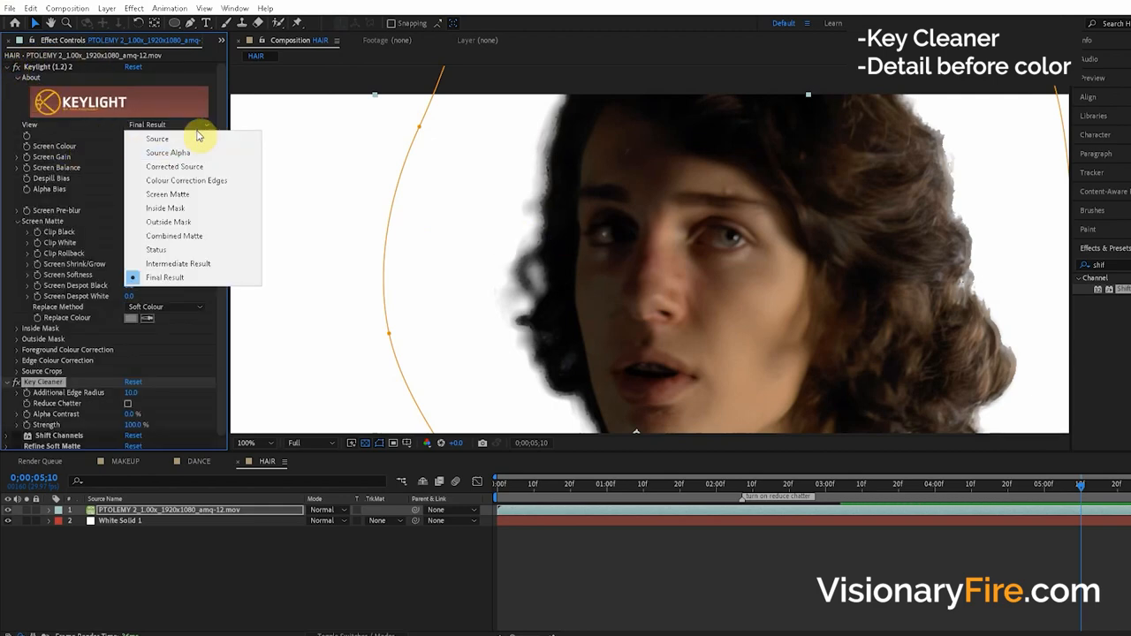
mouse_move(272, 382)
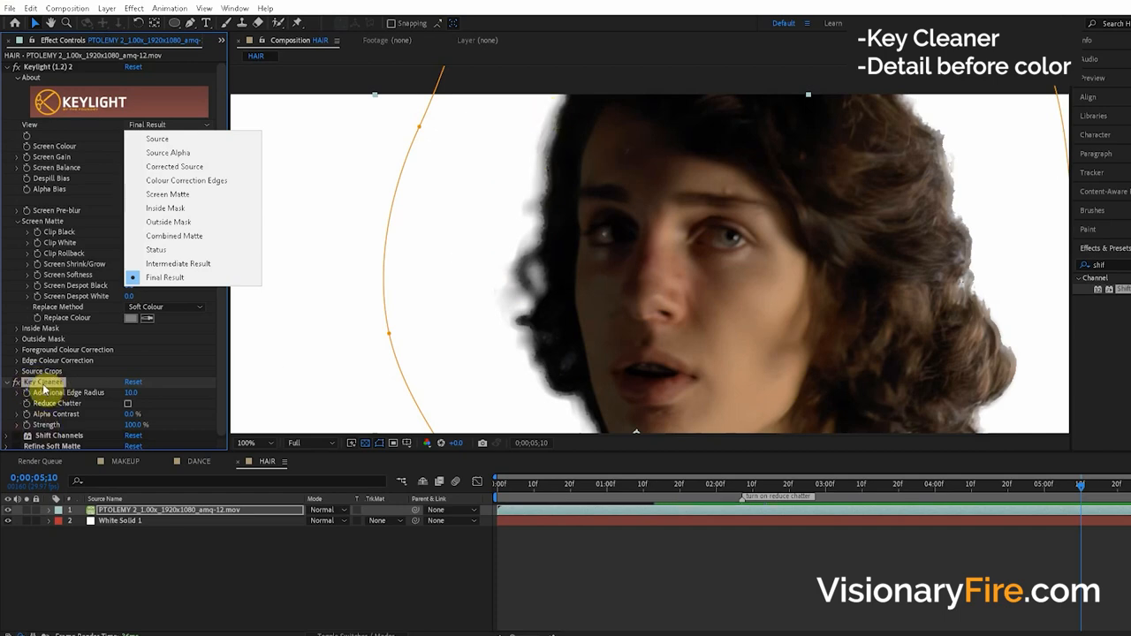
click(177, 263)
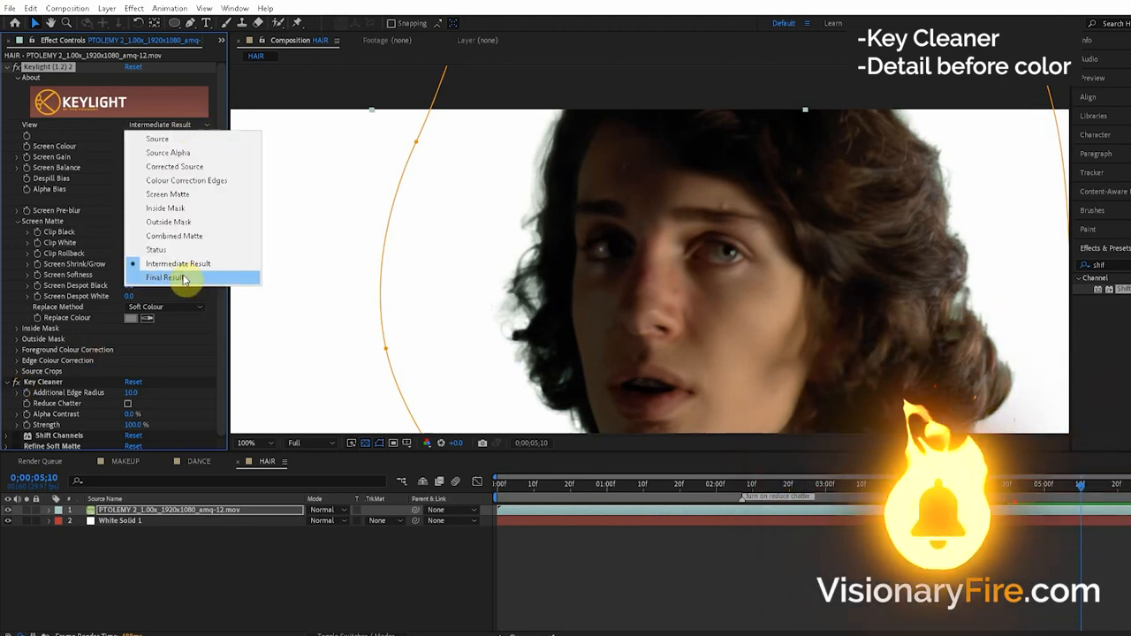
click(162, 278)
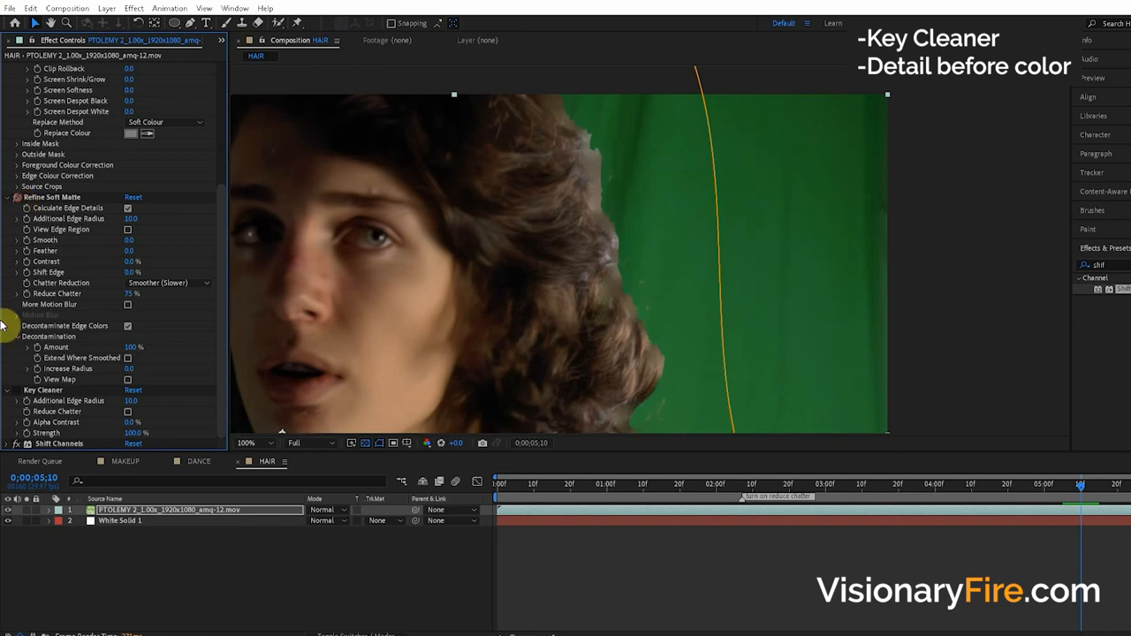
mouse_move(39, 382)
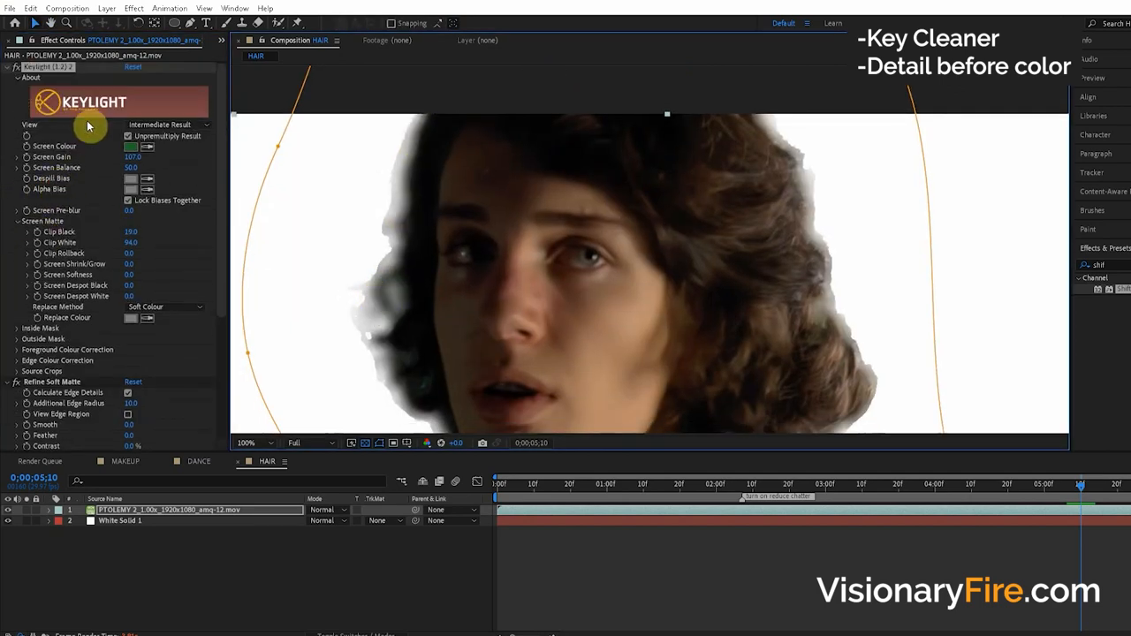
Move Refine Soft Matte above Key Cleaner and review the effect settings
click(53, 382)
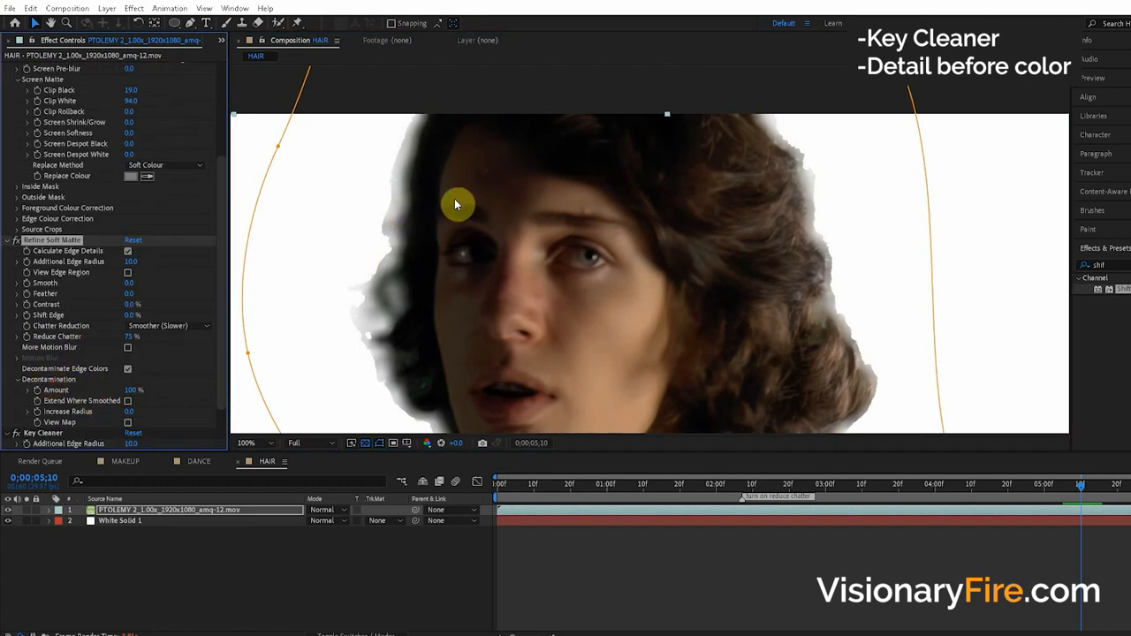
mouse_move(400, 406)
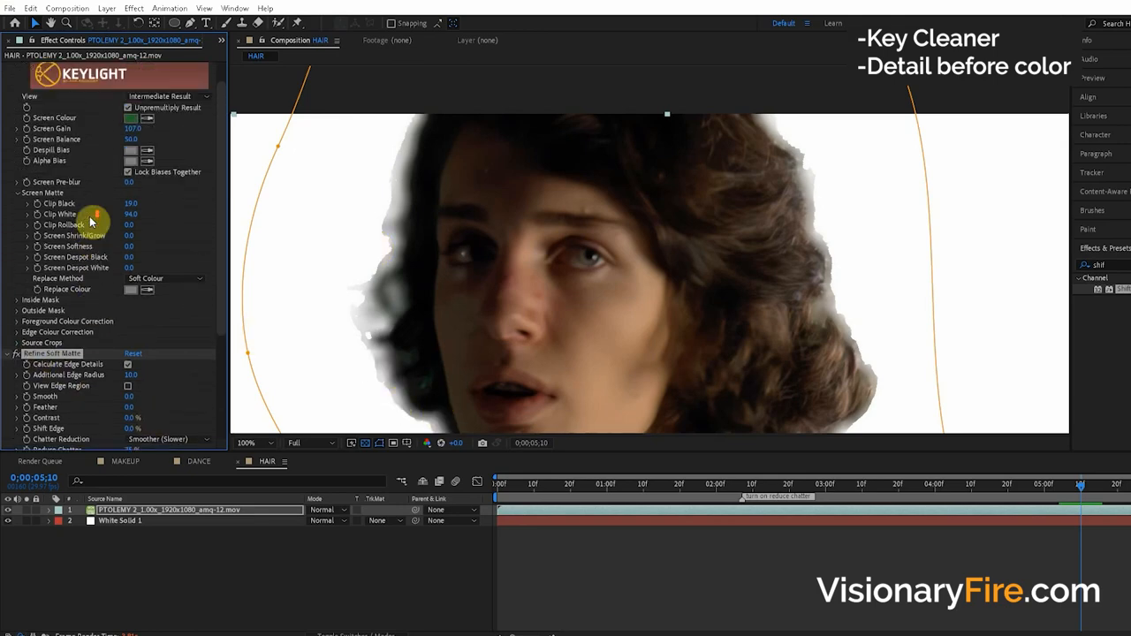
scroll(down, 3)
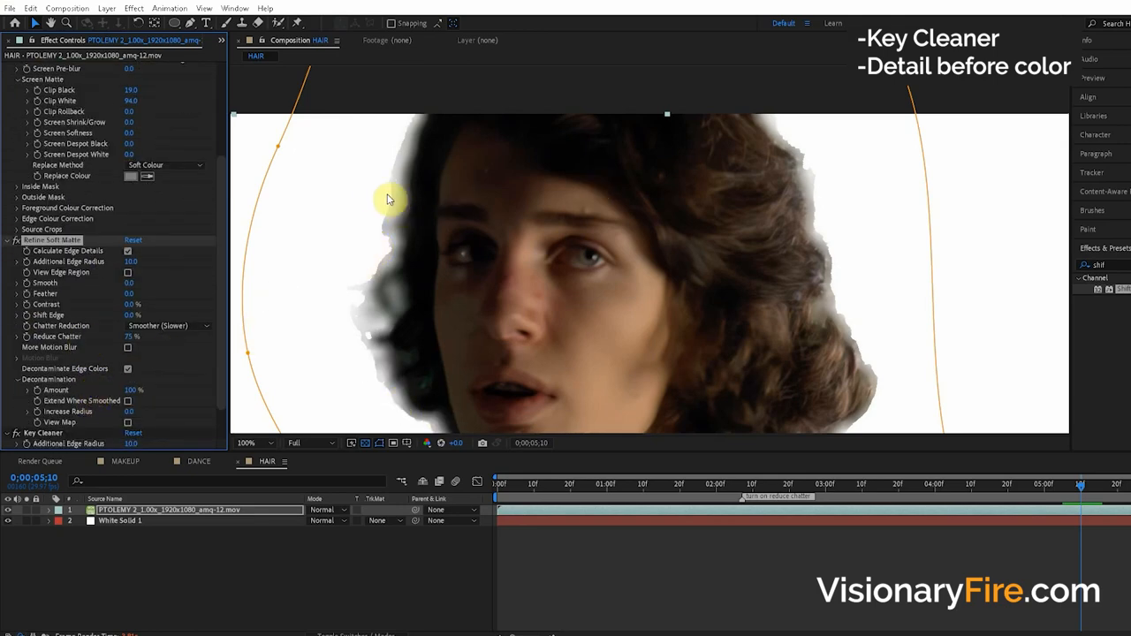
mouse_move(437, 414)
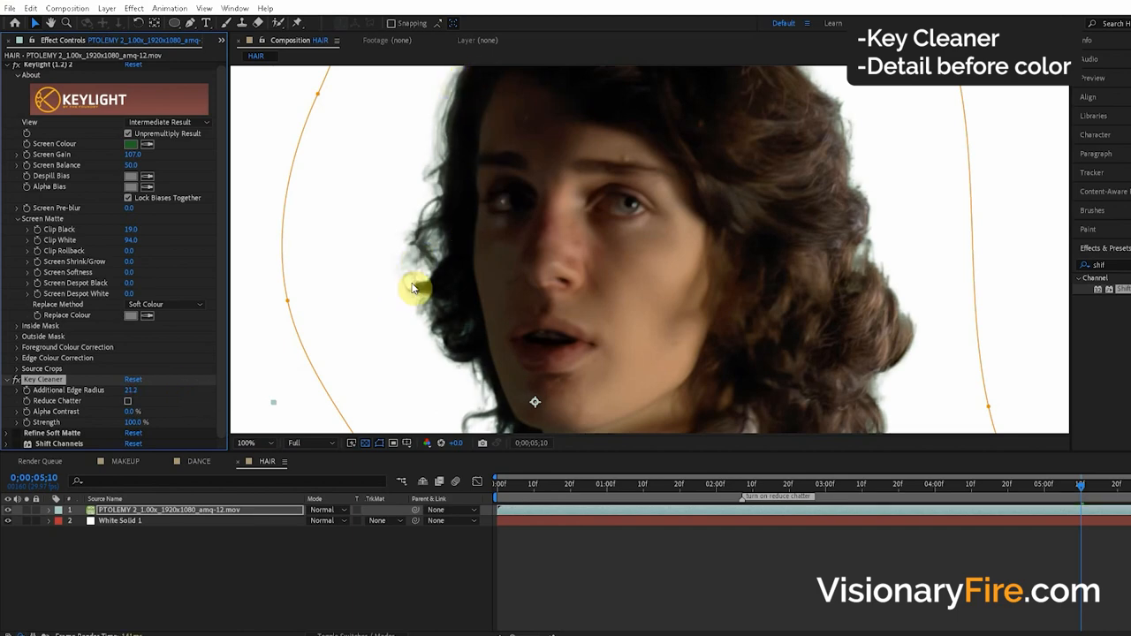
mouse_move(481, 73)
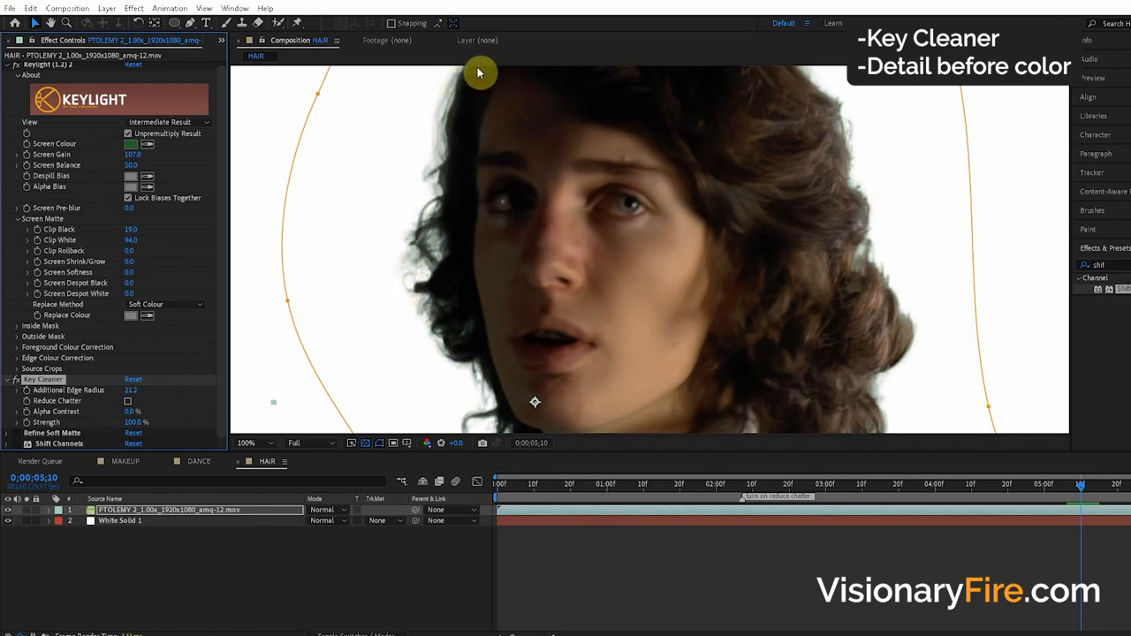
mouse_move(280, 390)
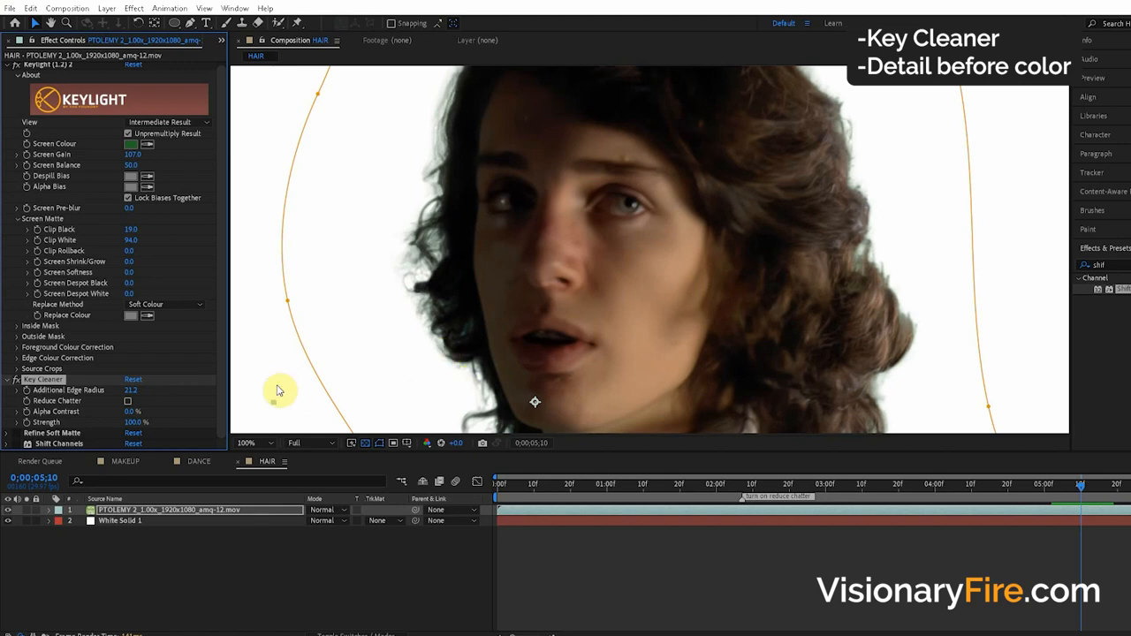
Drag Key Cleaner above Refine Soft Matte and toggle Reduce Chatter off after previewing
drag(274, 391, 132, 391)
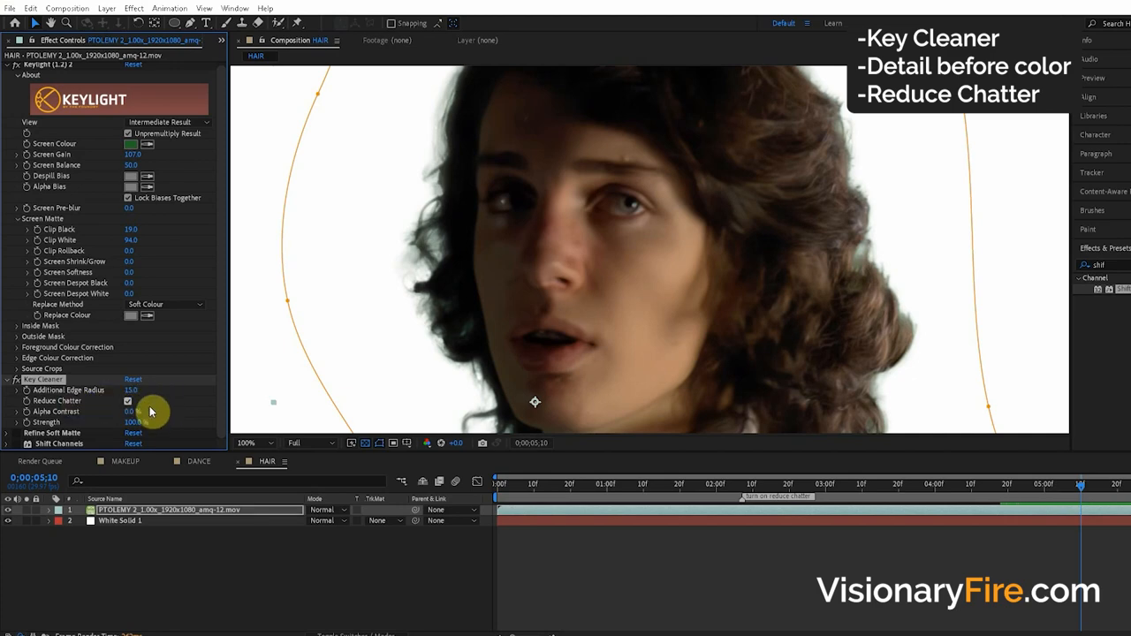
click(128, 399)
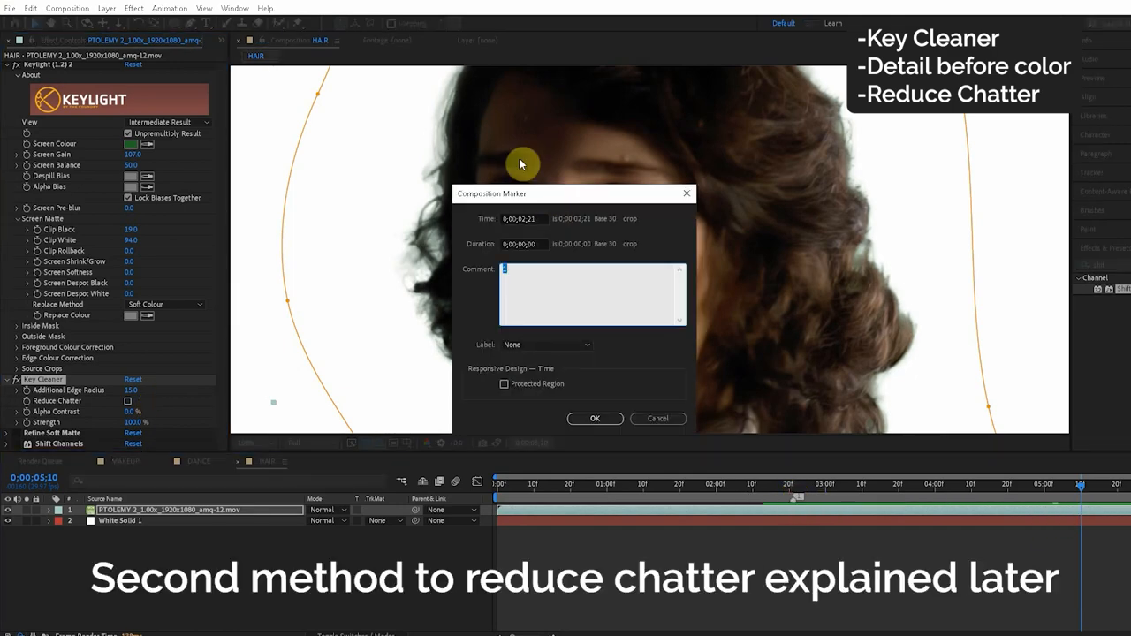
Add a composition marker noting 'turn on reduce chatter before render'
text(turn on)
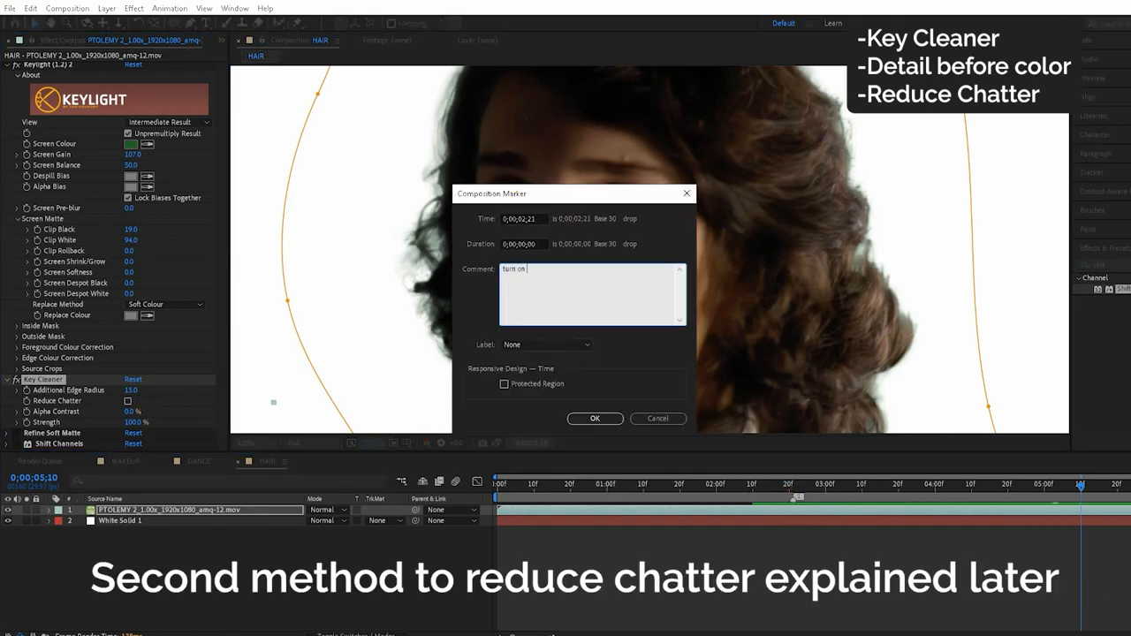
text(reduce chatter before)
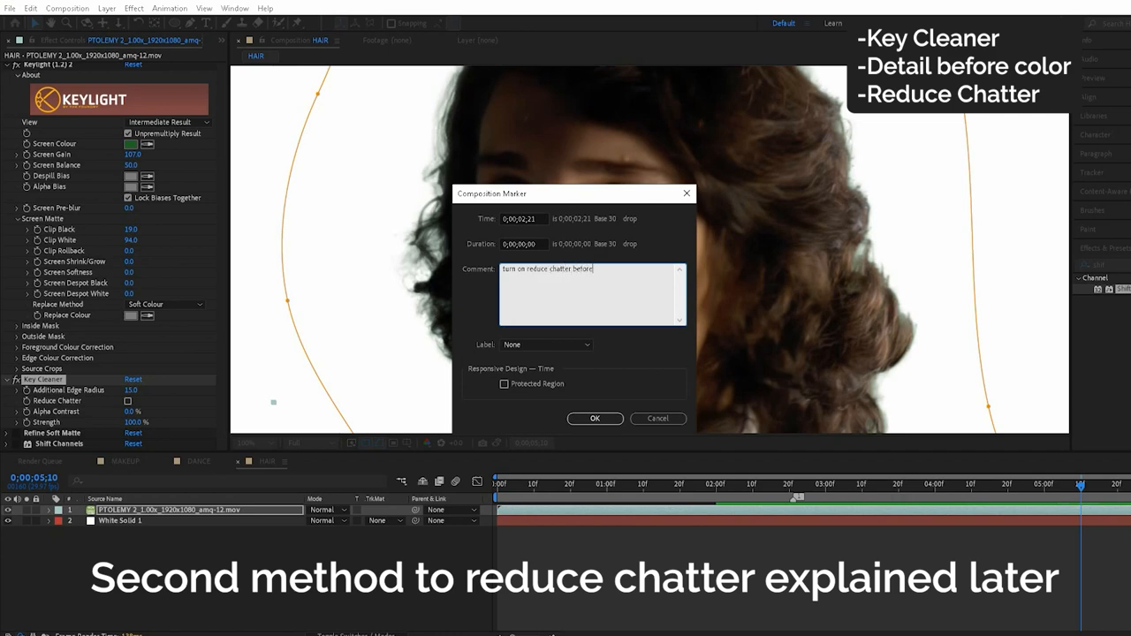
text(render)
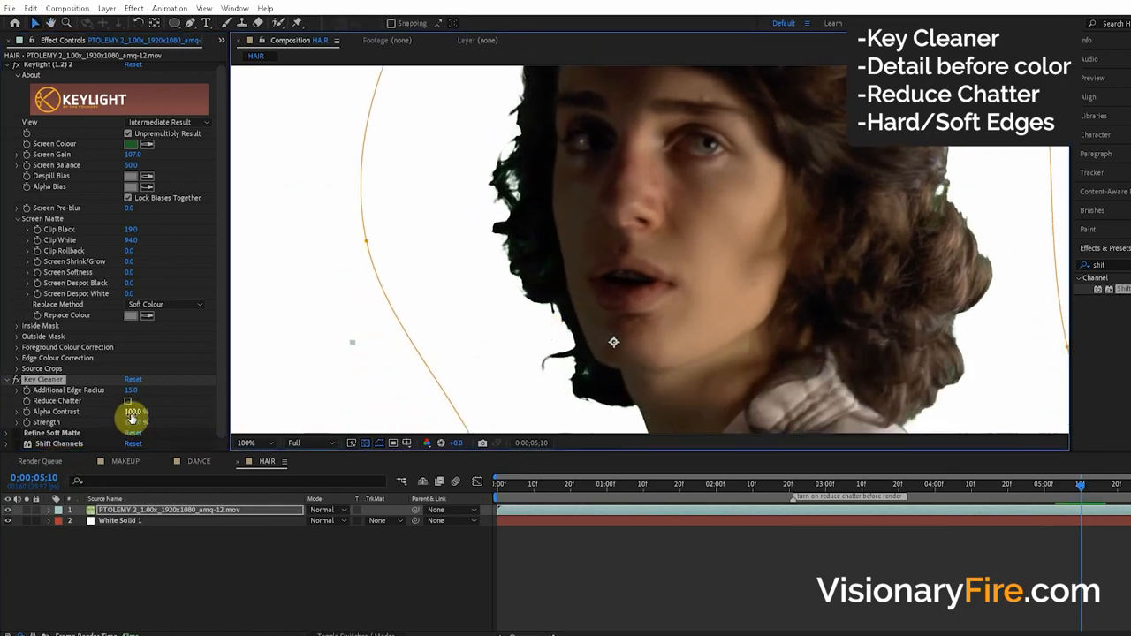
Apply Channel Blur to the hair layer and raise Alpha Blurriness to soften the matte edges
click(128, 400)
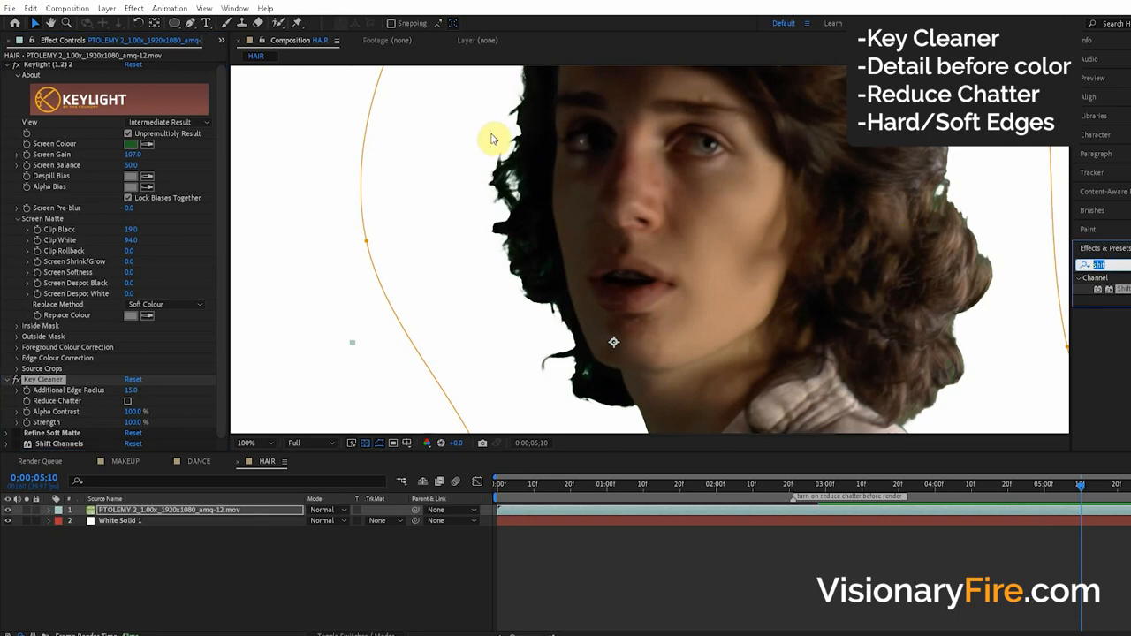
text(channel)
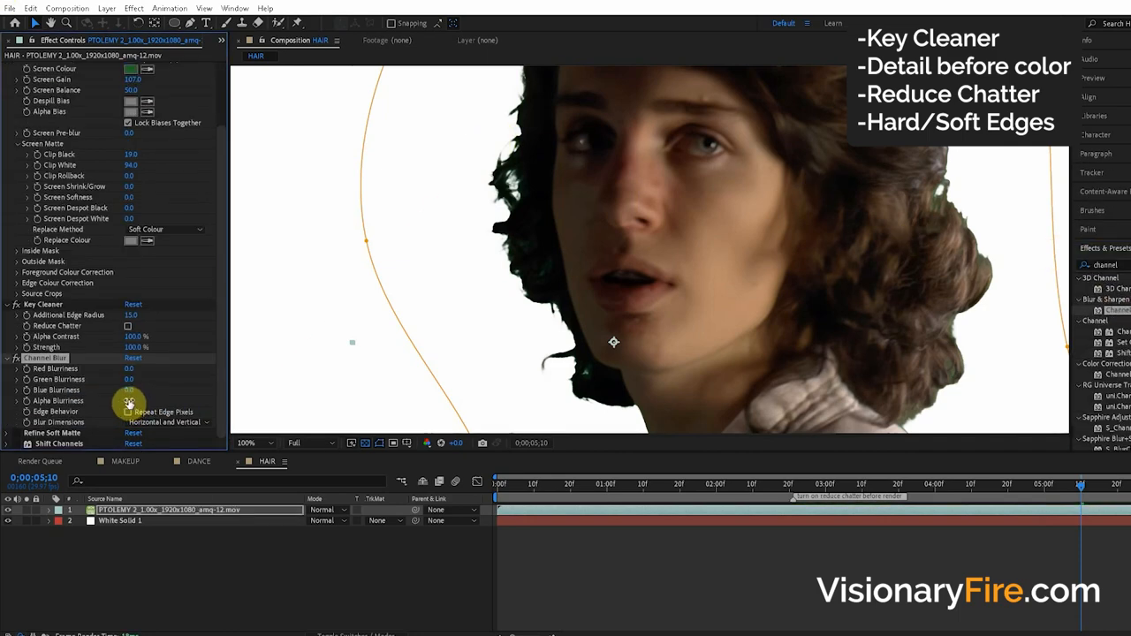
drag(127, 400, 163, 400)
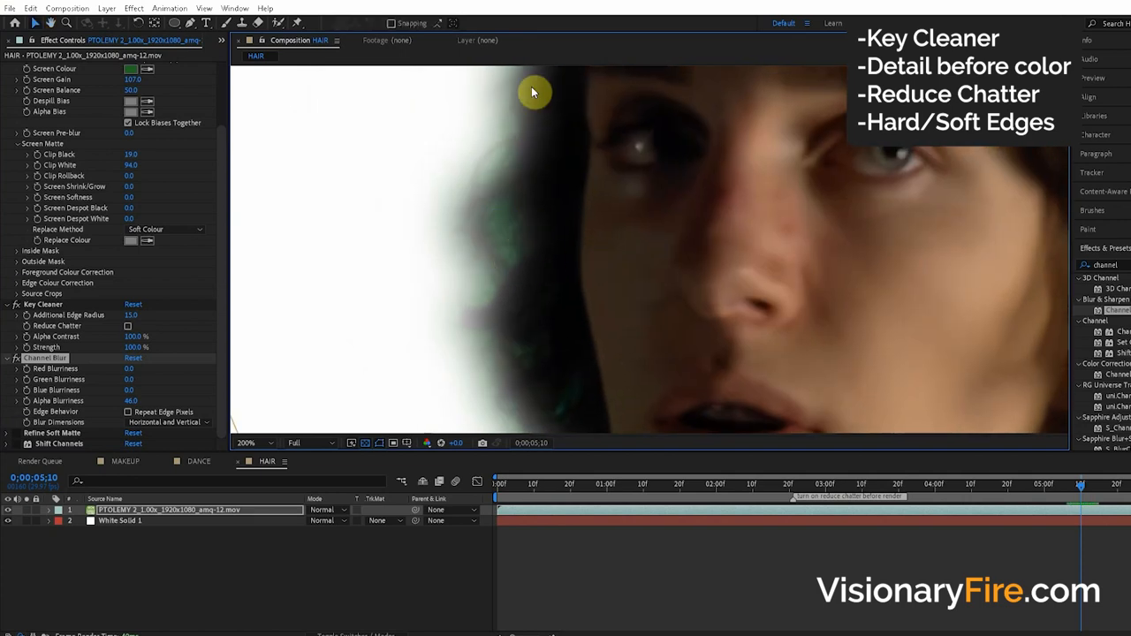
mouse_move(506, 230)
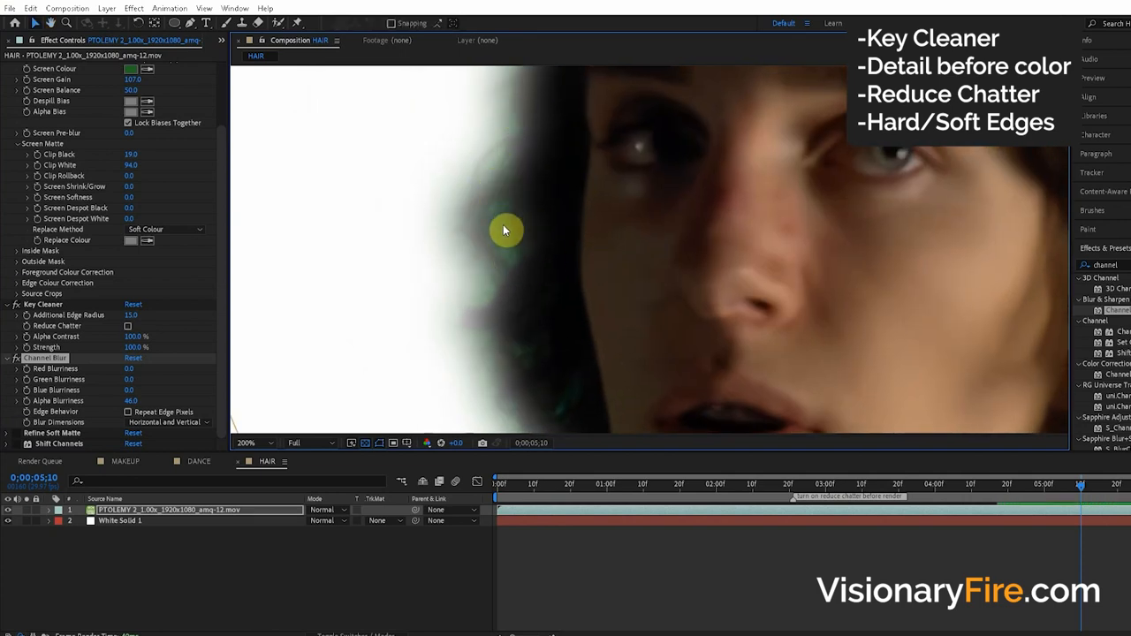
mouse_move(481, 295)
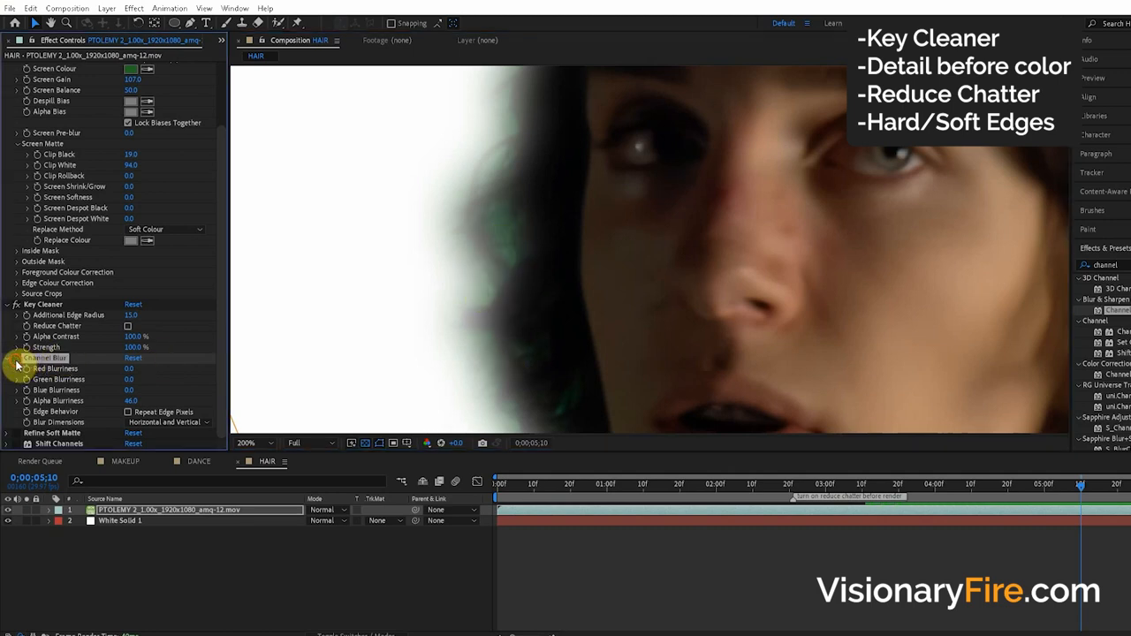
mouse_move(321, 283)
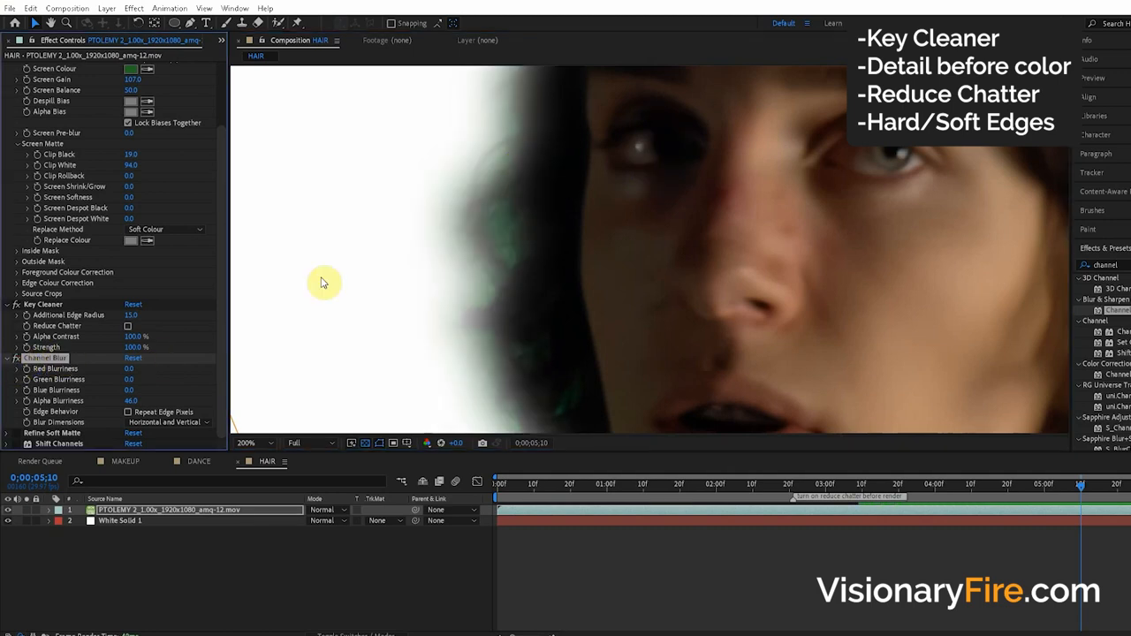
mouse_move(521, 244)
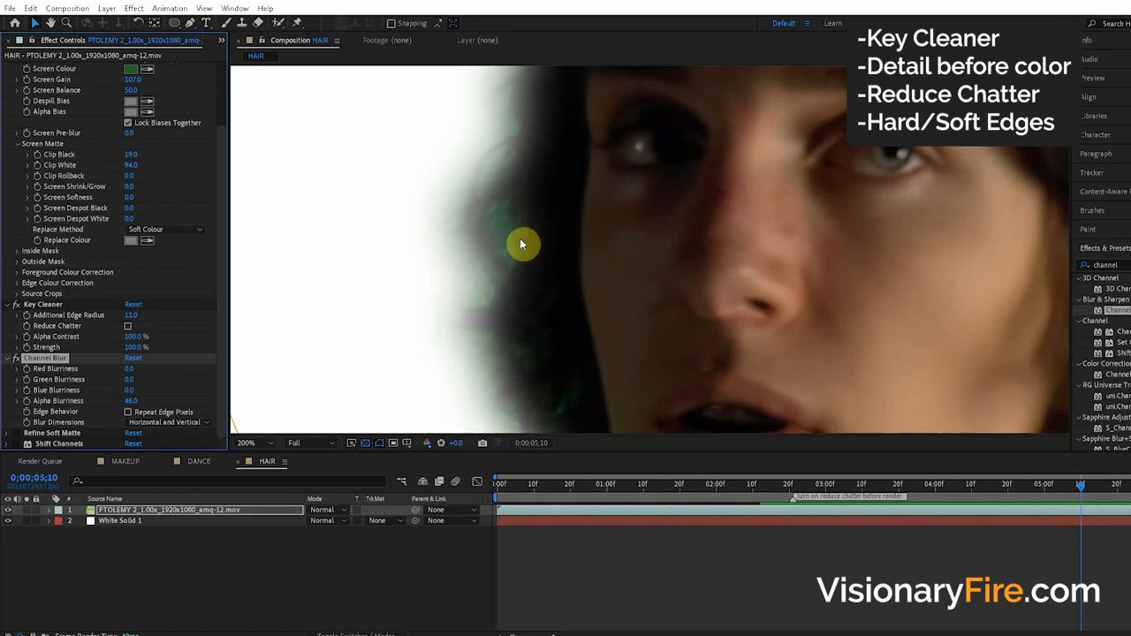
mouse_move(514, 339)
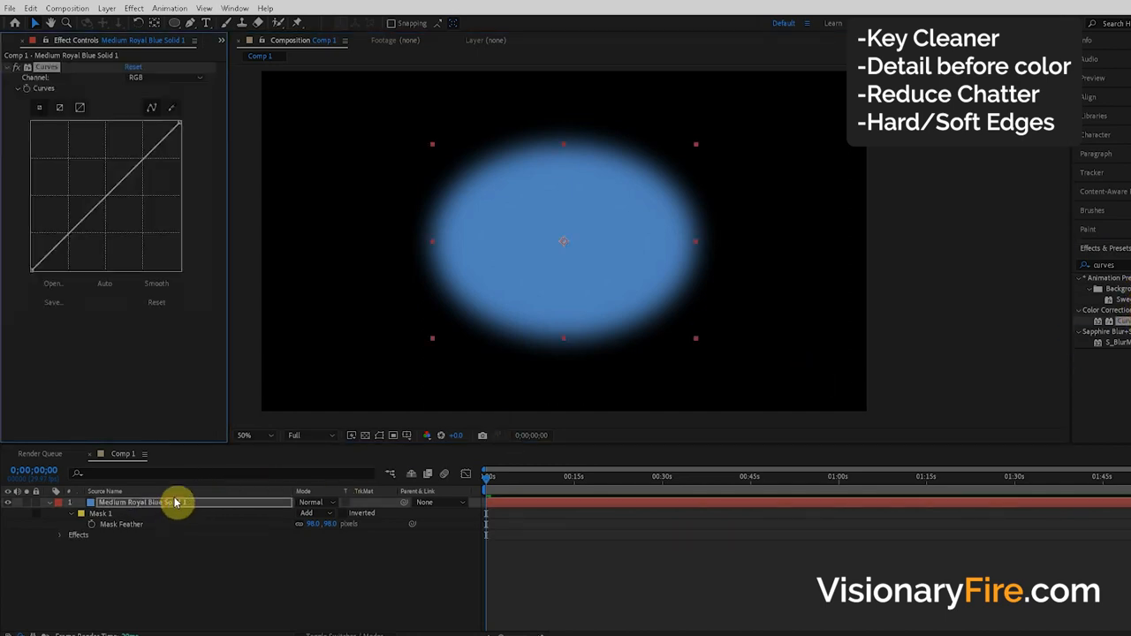
Set Curves to the Alpha channel and steepen or flatten it to compare hard and soft edges
click(166, 78)
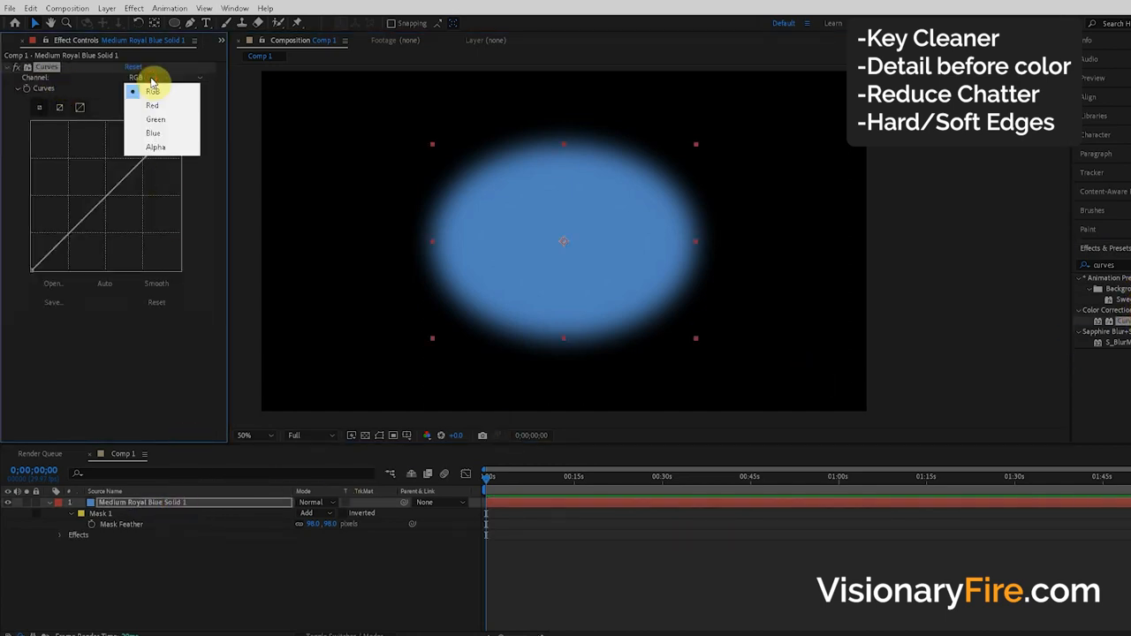
click(155, 147)
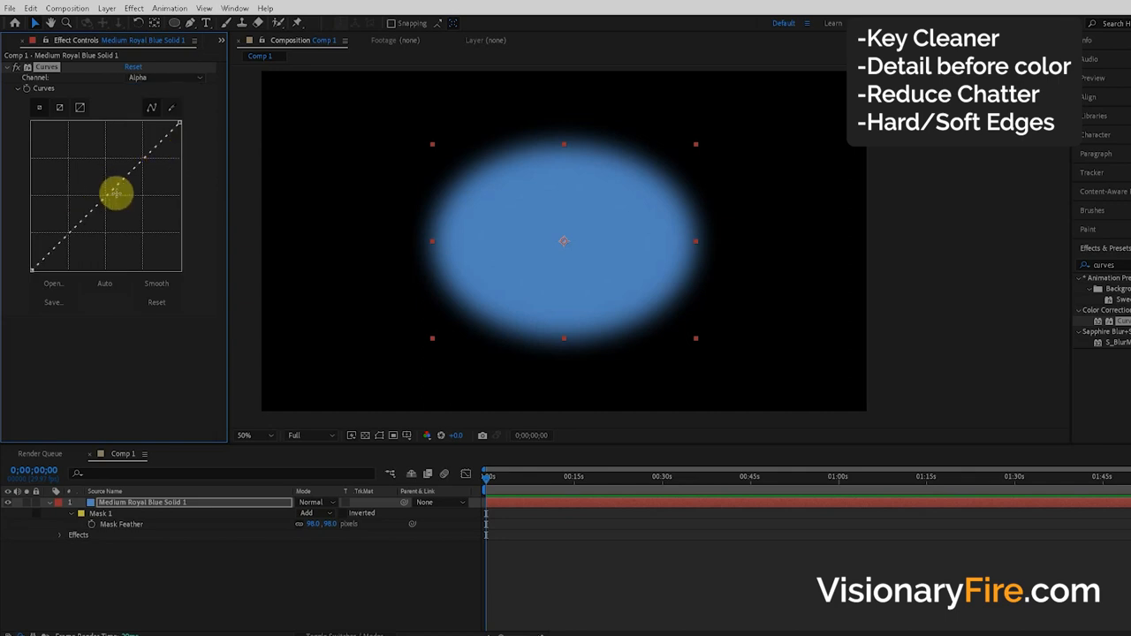
drag(115, 192, 50, 151)
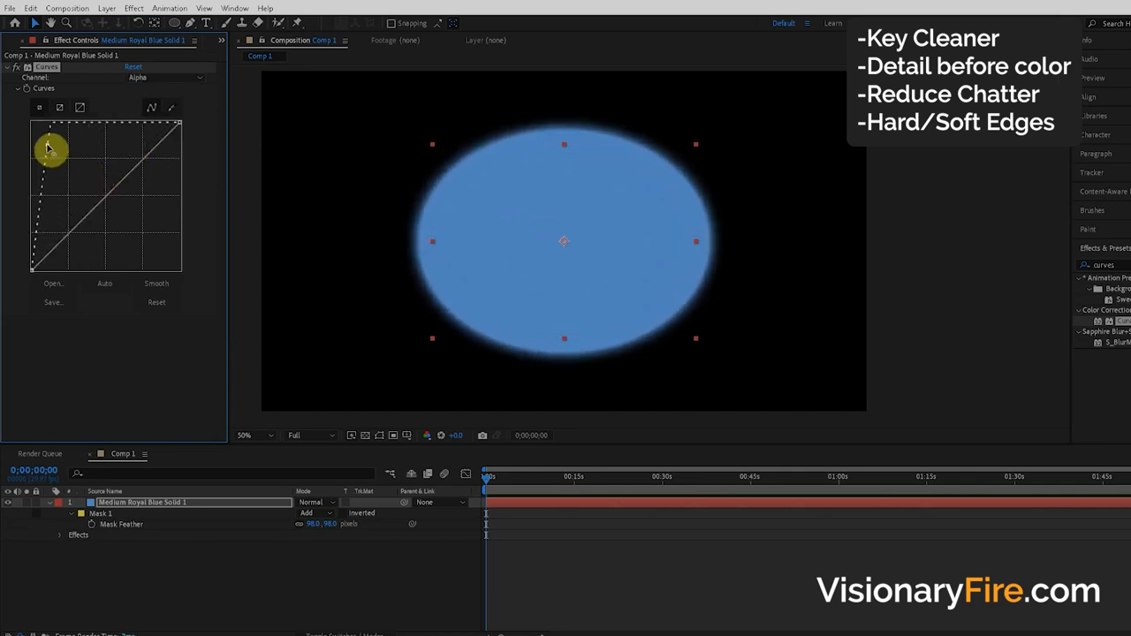
drag(49, 145, 106, 198)
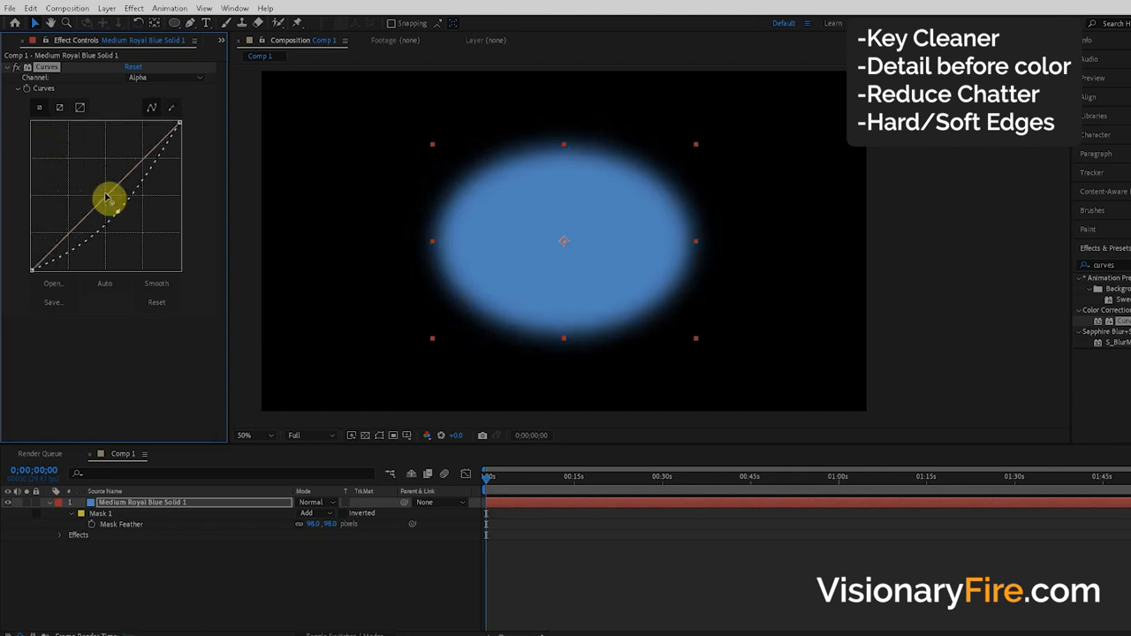
drag(109, 198, 46, 159)
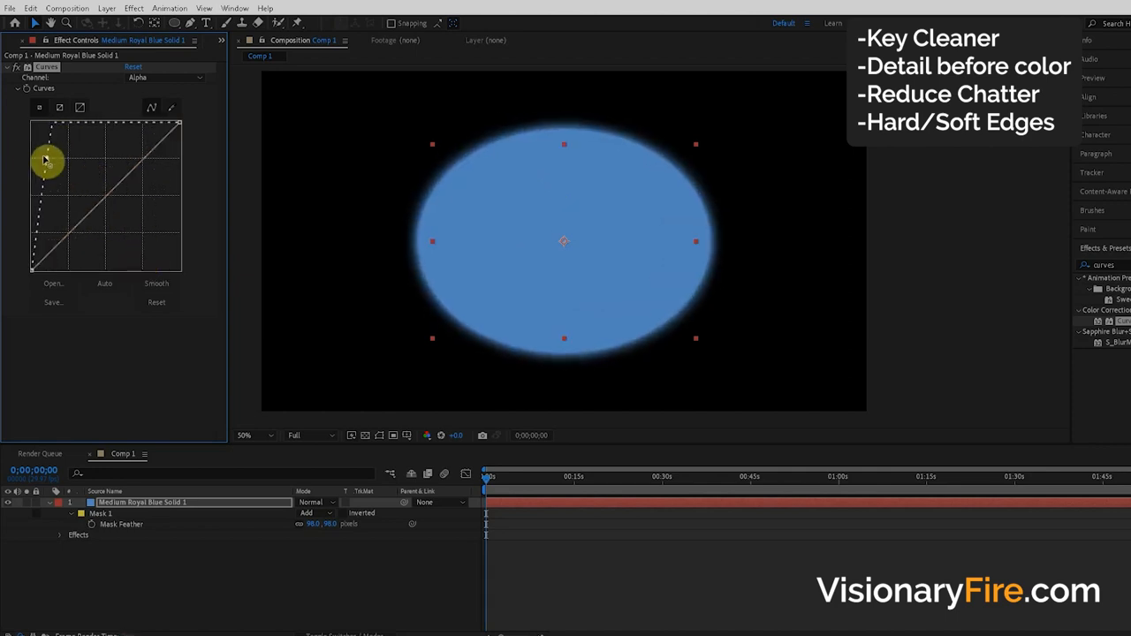
drag(49, 159, 126, 175)
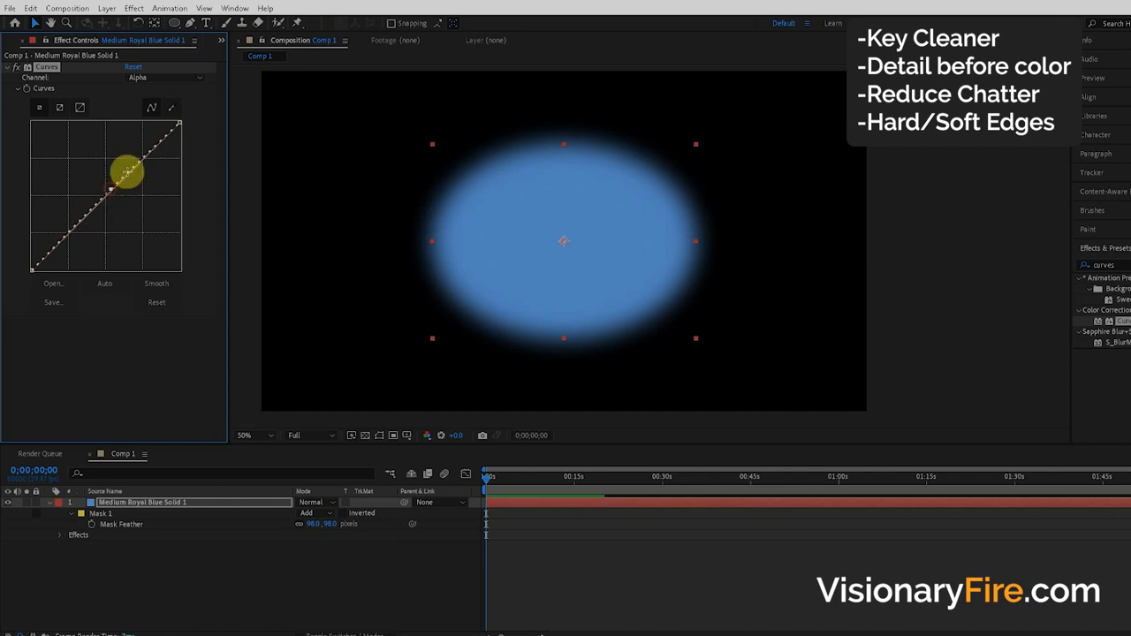
drag(128, 175, 113, 148)
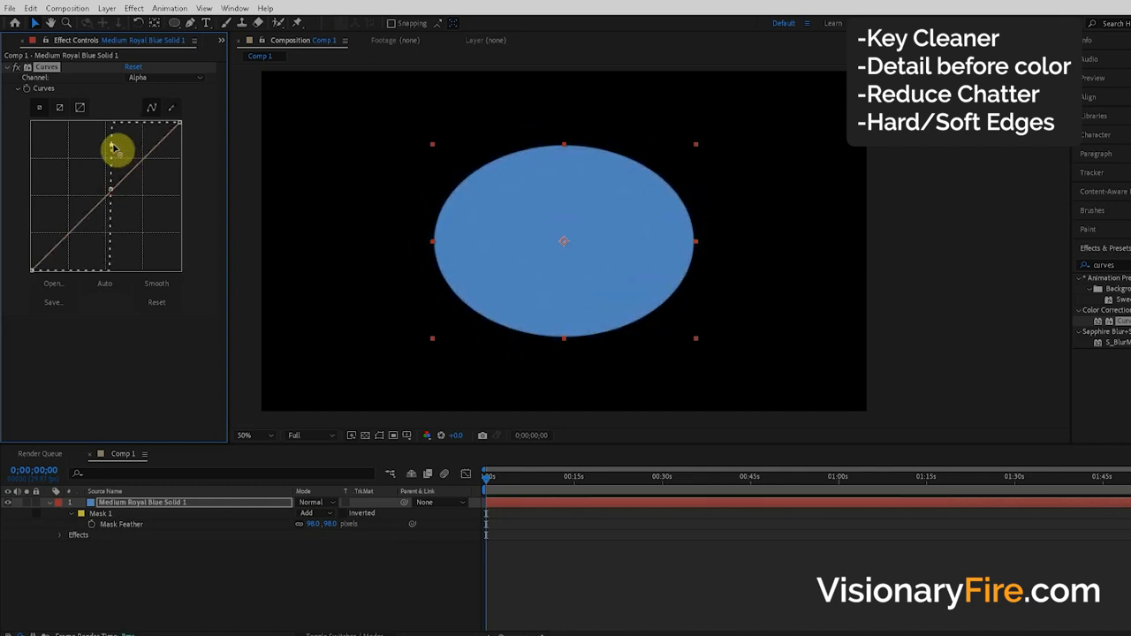
Restore the soft feather, then dip the lower curve to form a rim on the oval's edge
drag(113, 148, 131, 181)
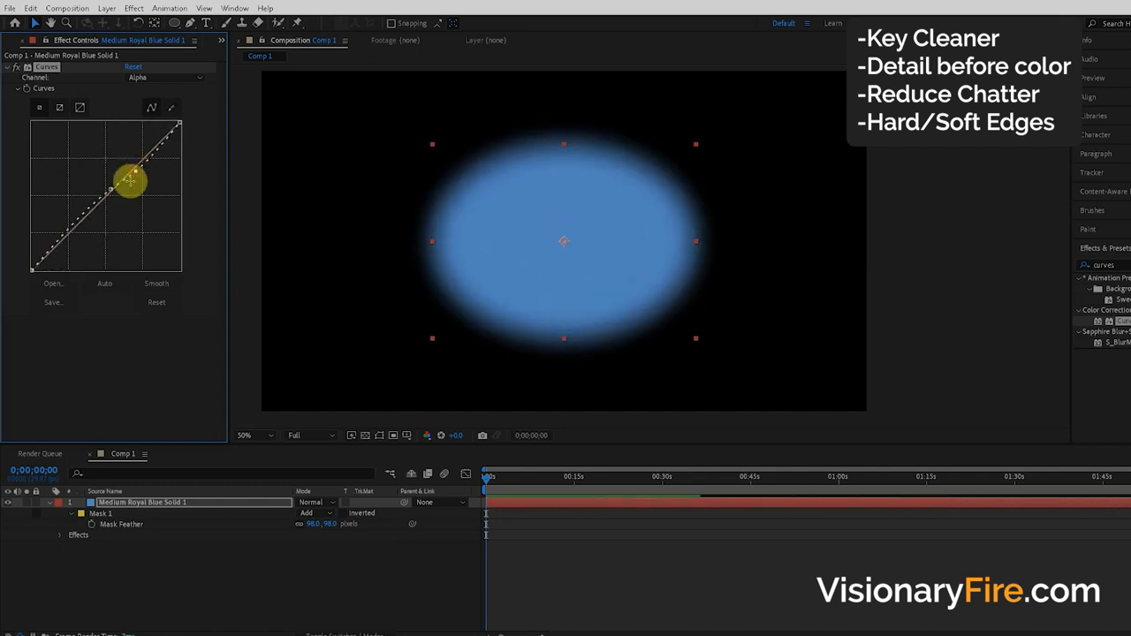
drag(127, 181, 108, 159)
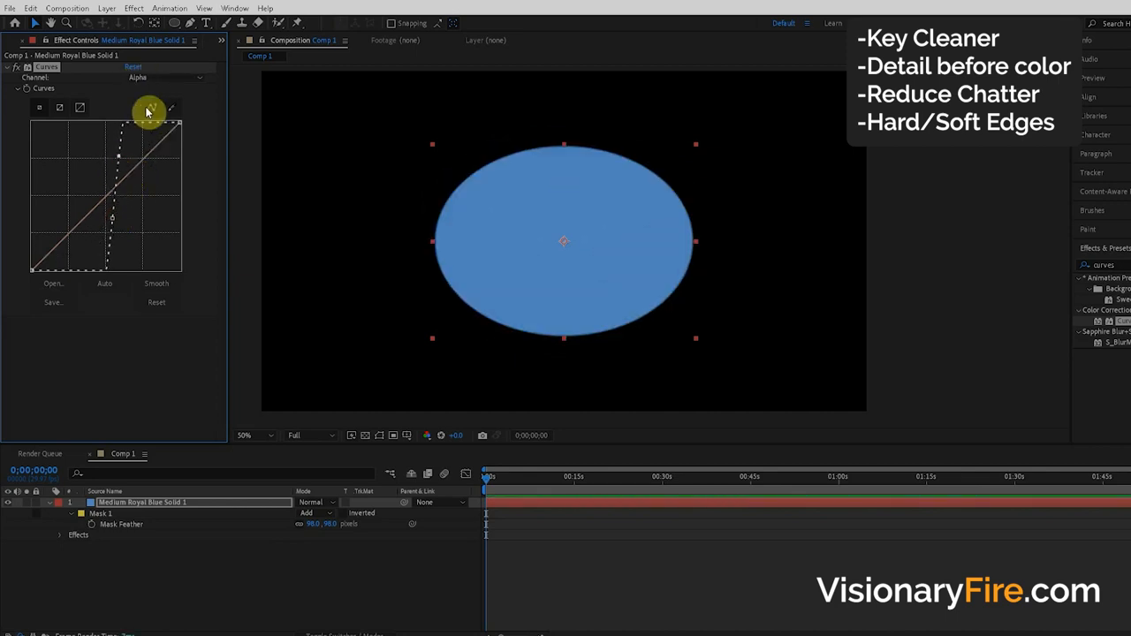
drag(150, 114, 96, 258)
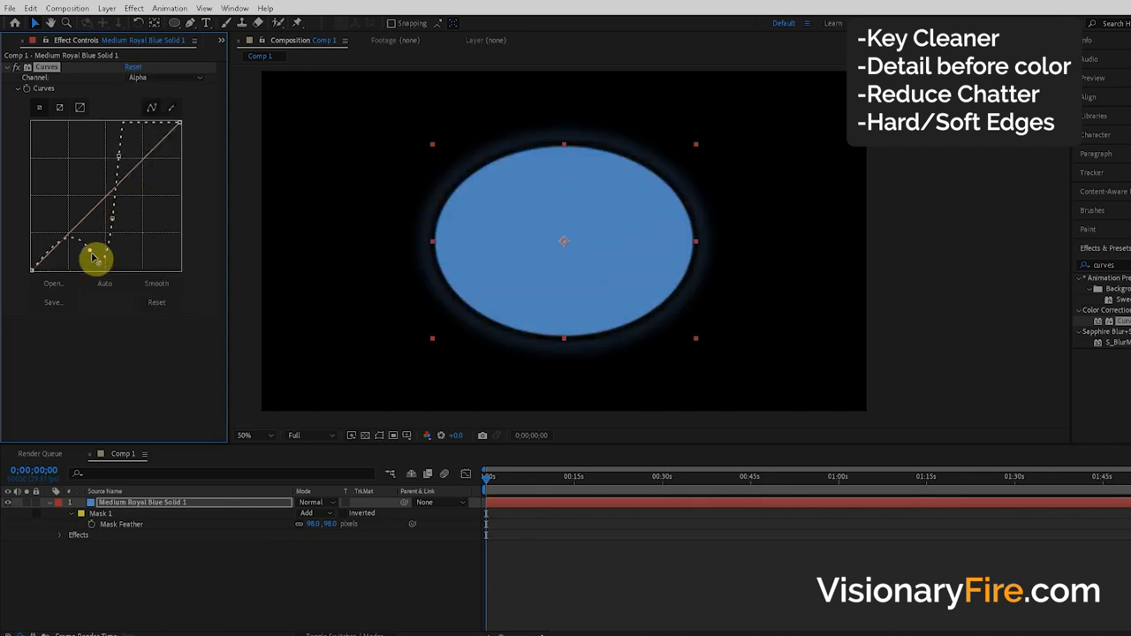
drag(95, 256, 68, 198)
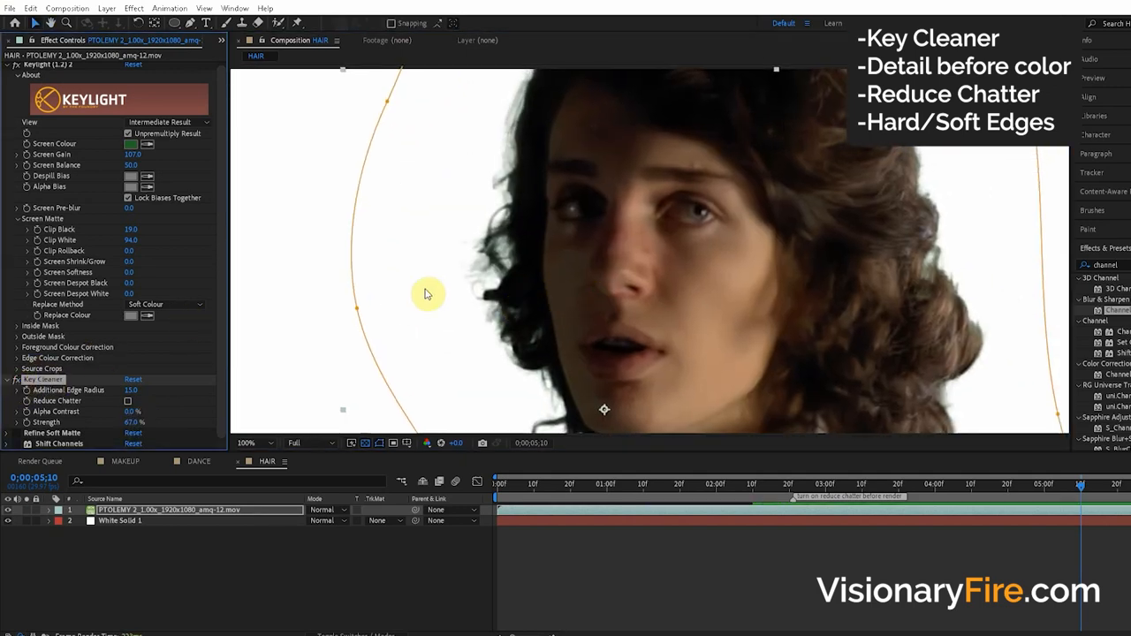
mouse_move(534, 141)
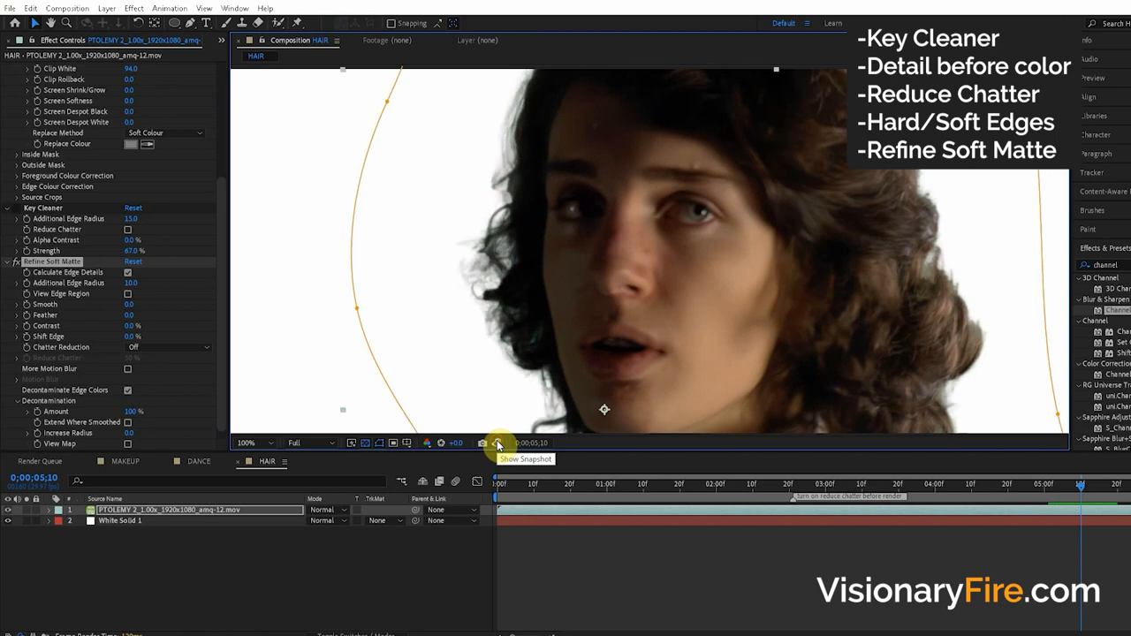
mouse_move(481, 389)
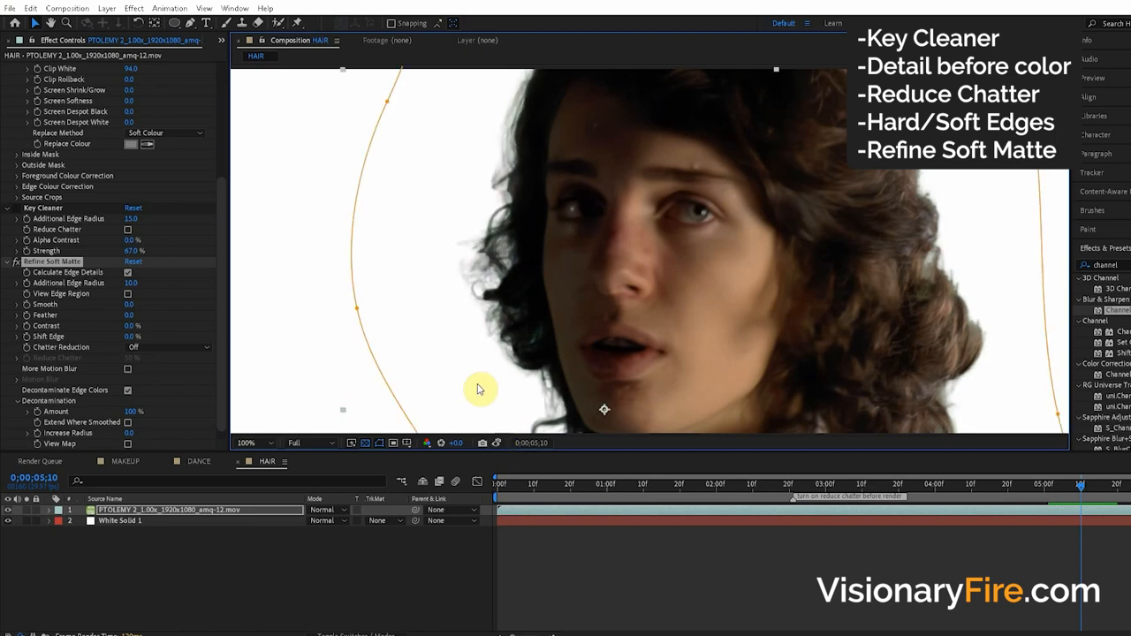
mouse_move(491, 269)
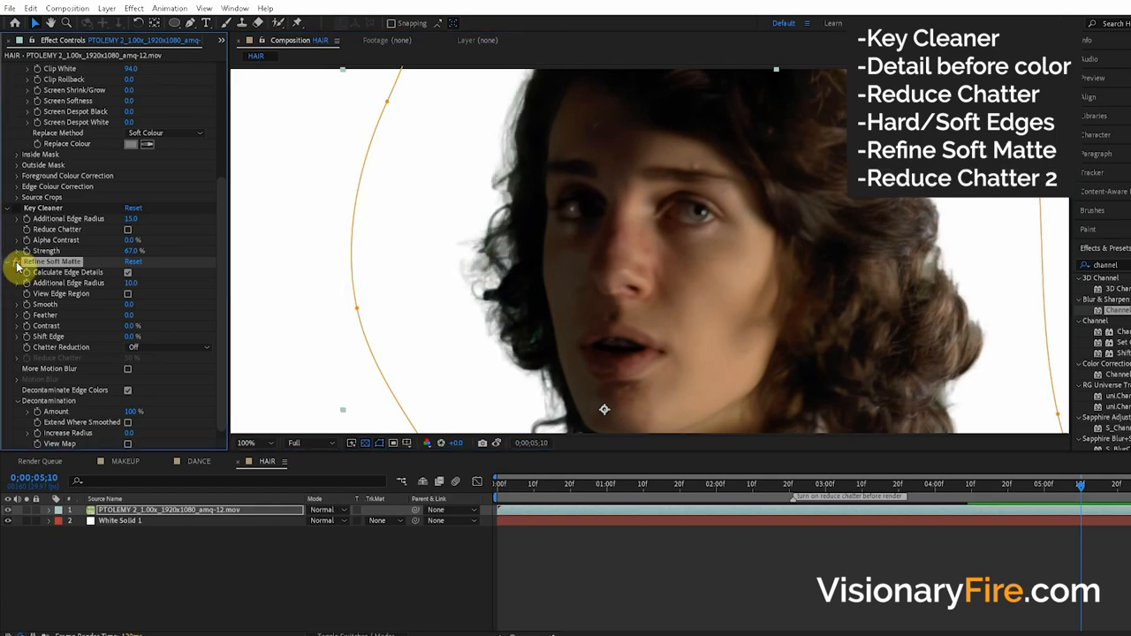
Set Refine Soft Matte's Chatter Reduction to Smoother (Slower) and scrub the Reduce Chatter amount
click(163, 346)
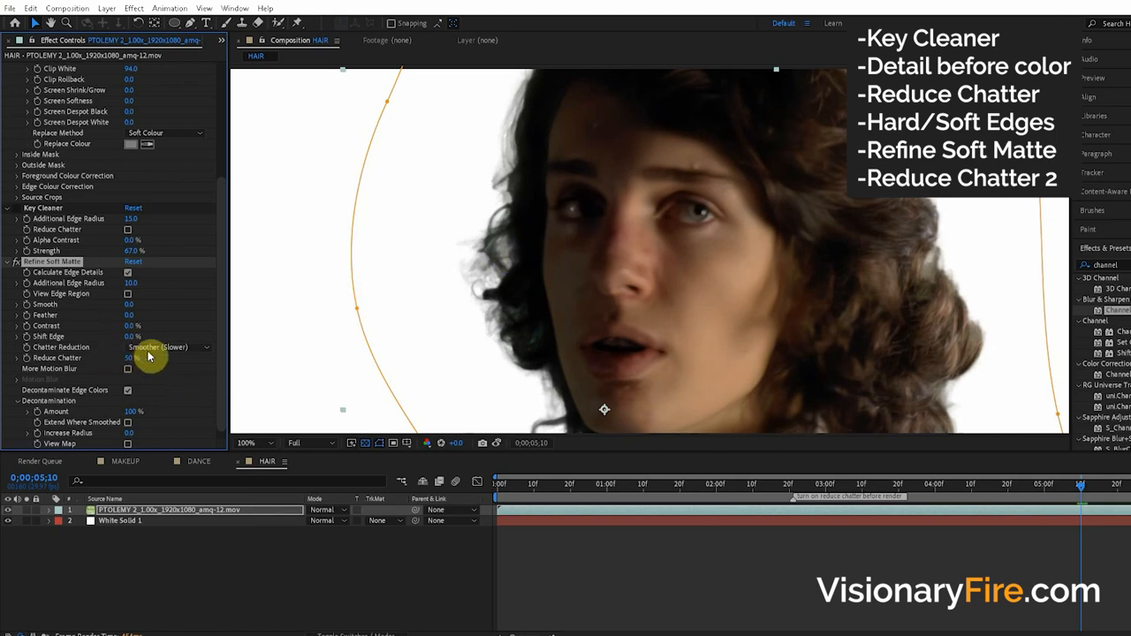
click(168, 346)
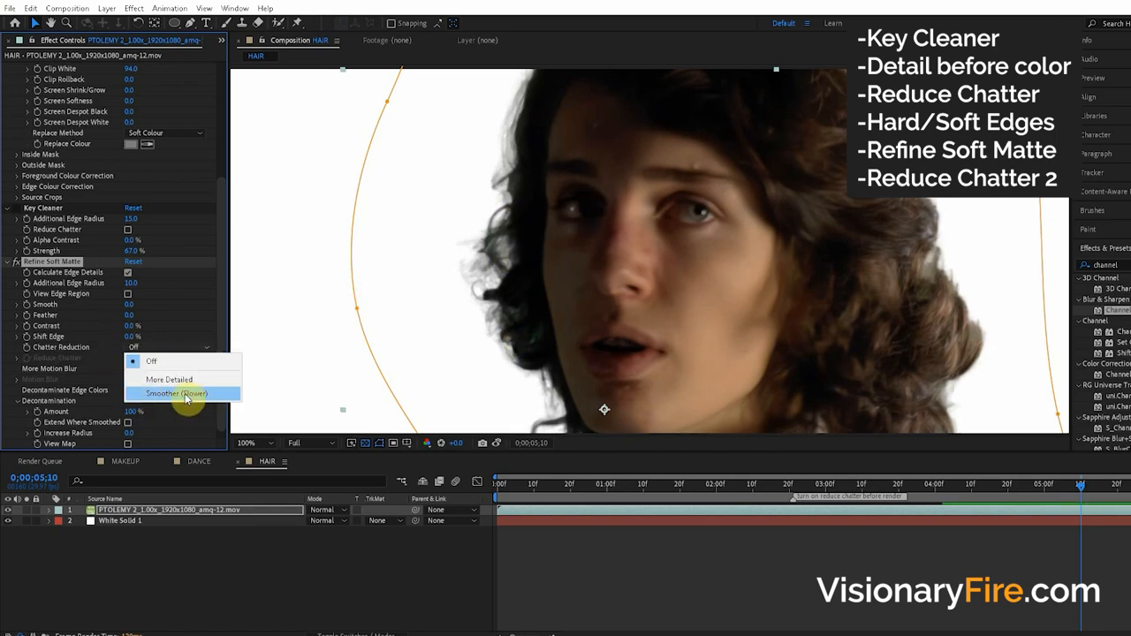
click(177, 392)
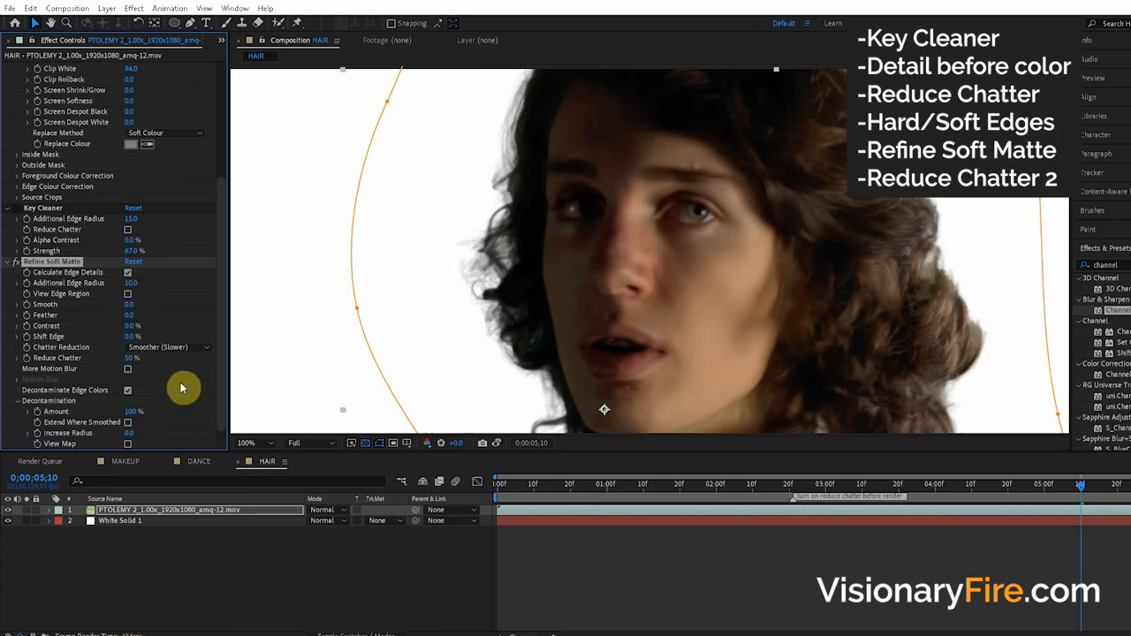
mouse_move(594, 187)
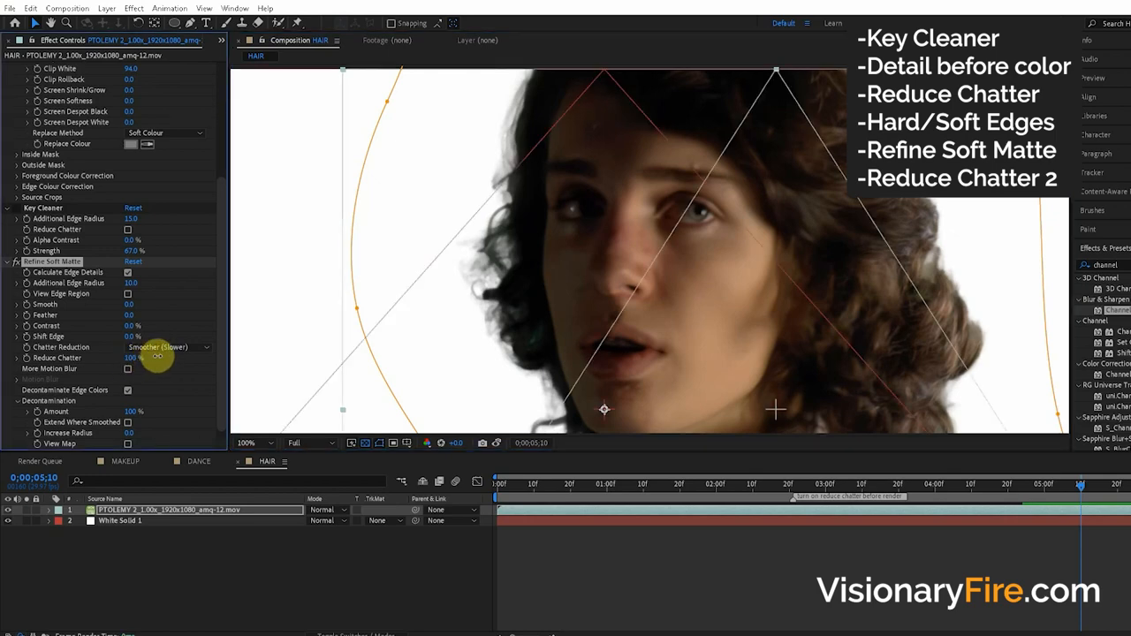
drag(133, 358, 177, 364)
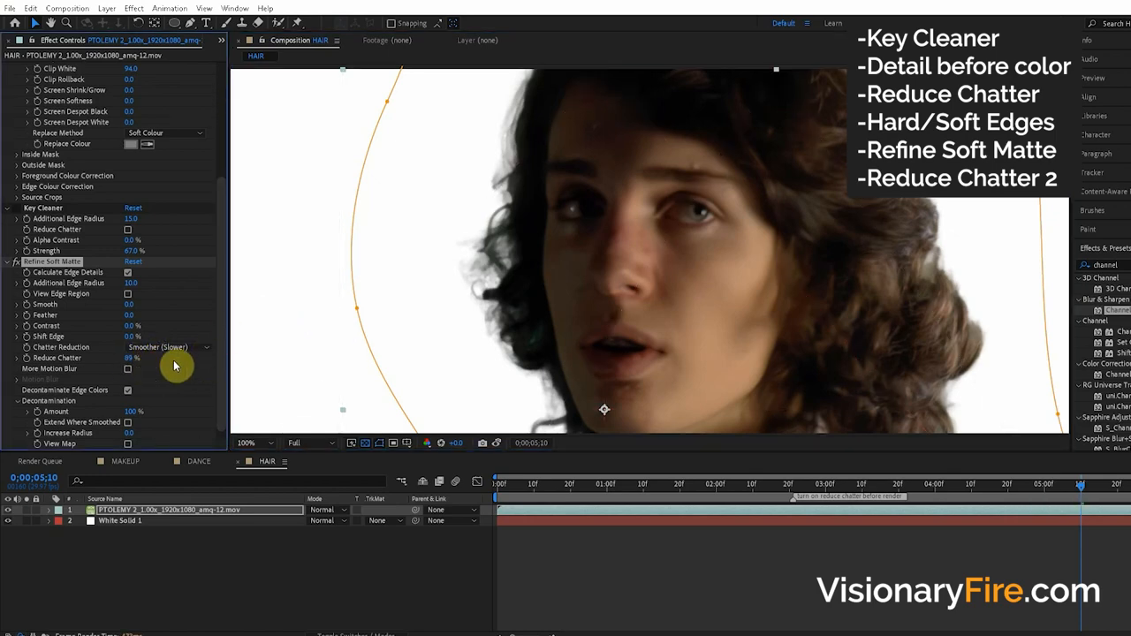
mouse_move(373, 265)
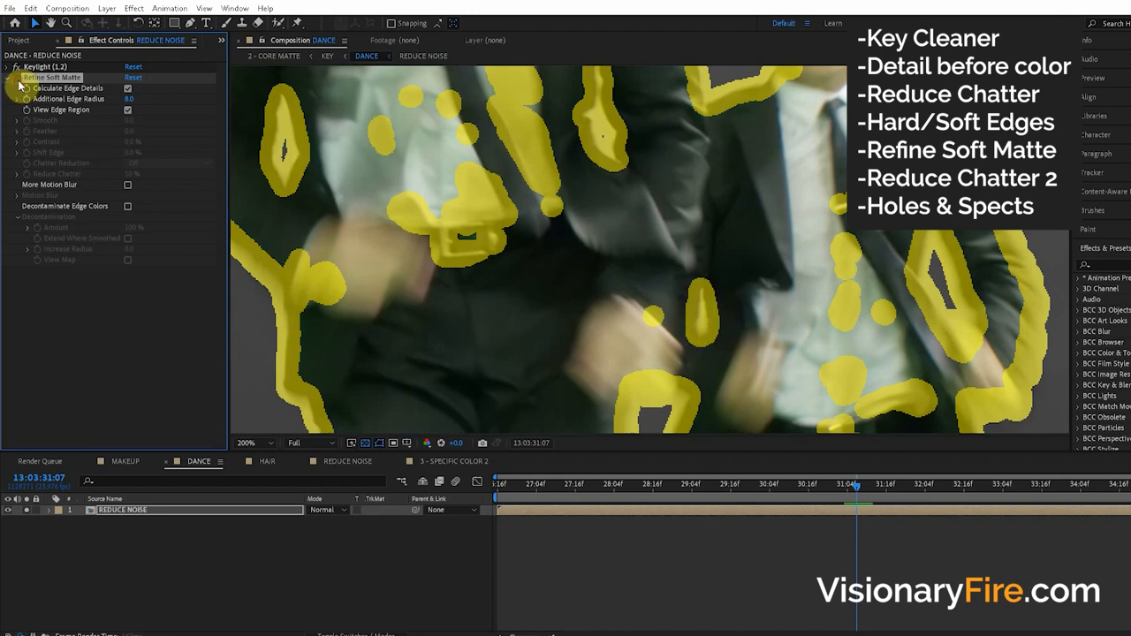
Inspect the DANCE matte with a changed mask mode, then switch to the KEYING NEW composition
click(127, 110)
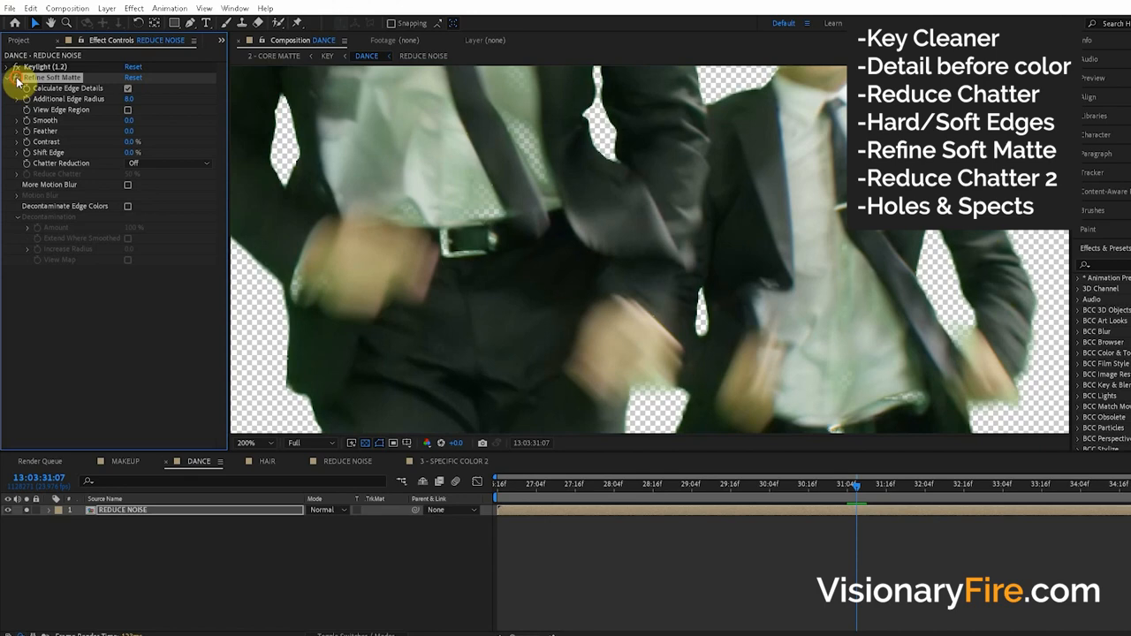
click(177, 21)
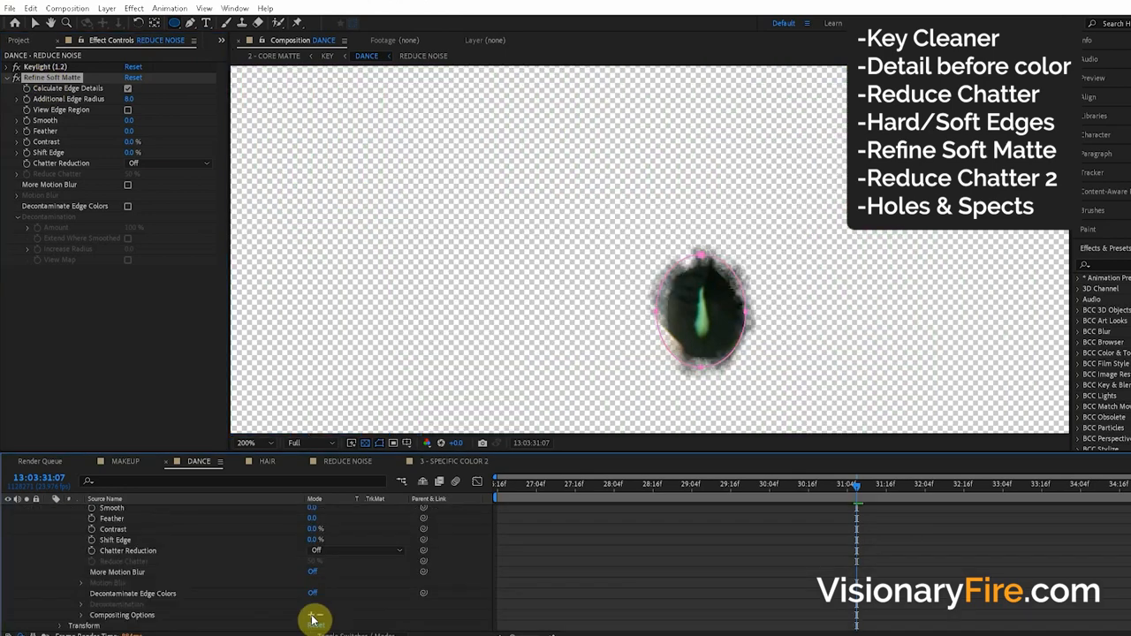
click(336, 530)
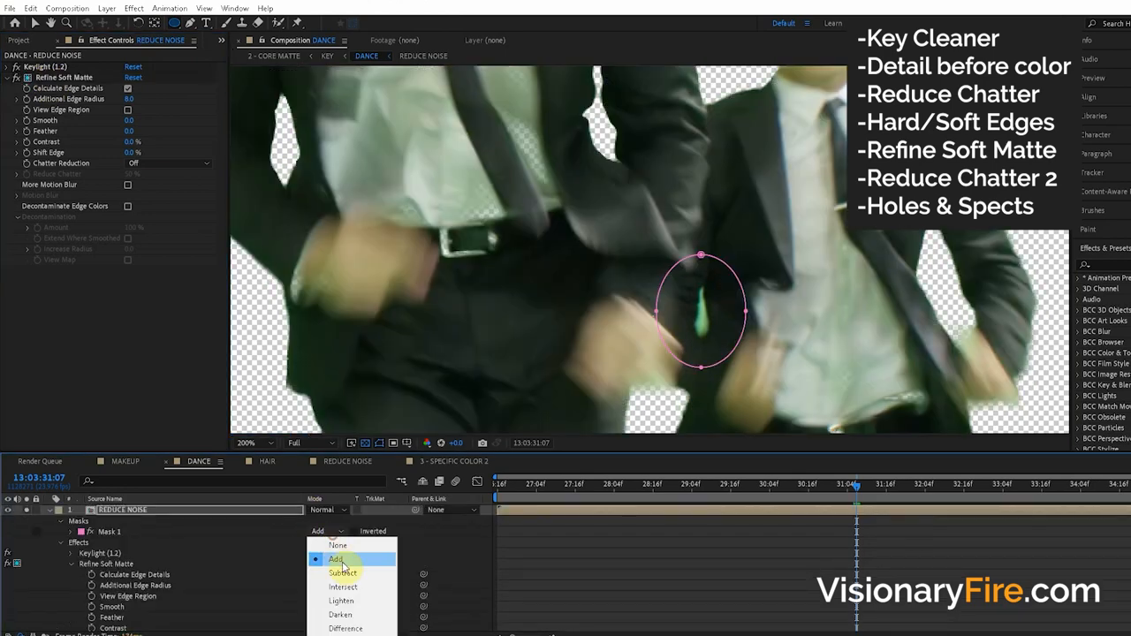
click(343, 573)
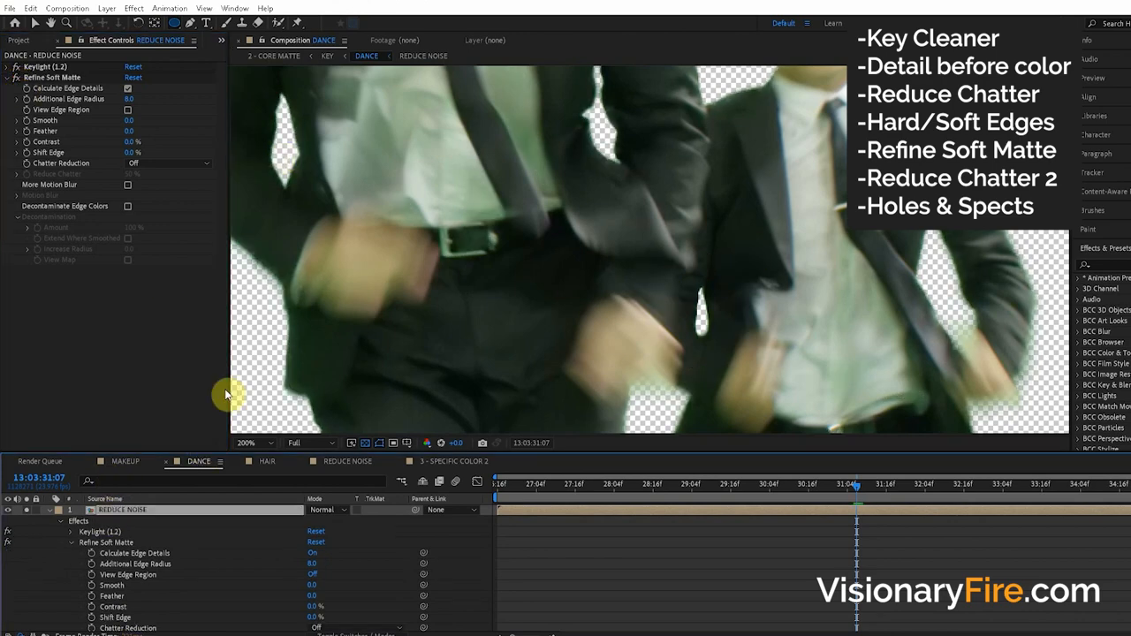
click(255, 442)
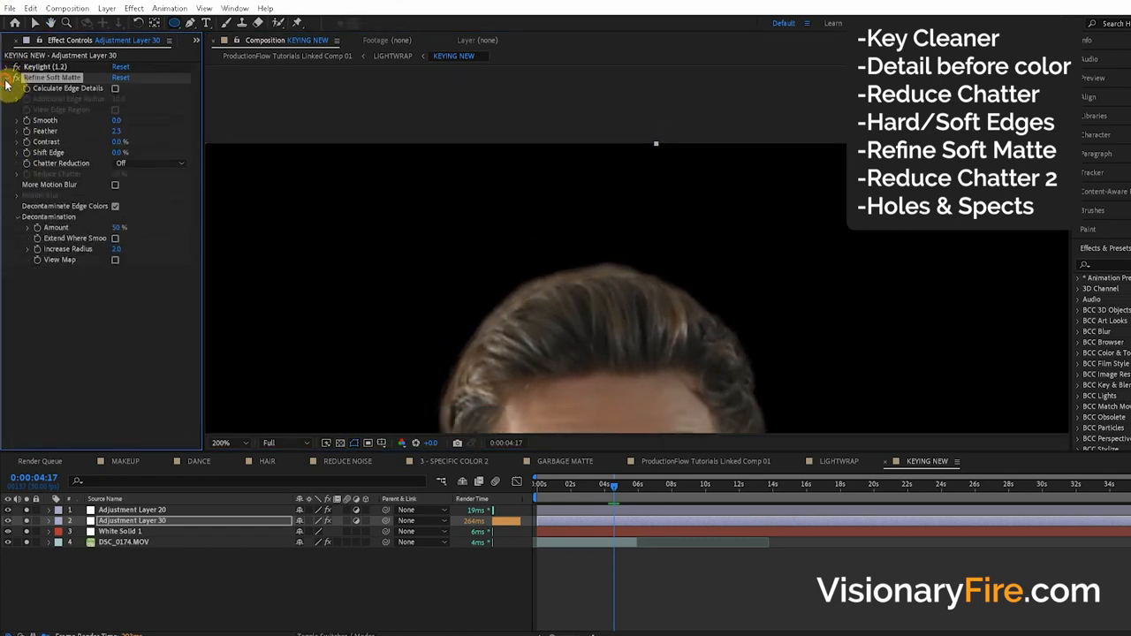
Set Roughen Edges to Spiky on the adjustment layer and scrub its Scale for the hairline
click(5, 77)
text(rough)
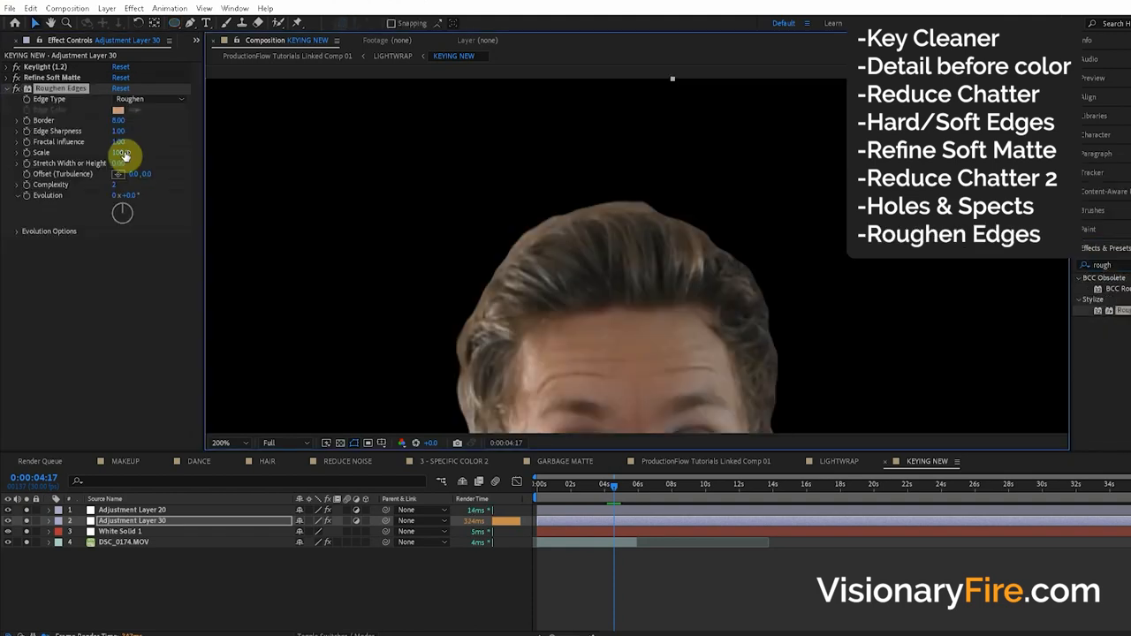
click(150, 99)
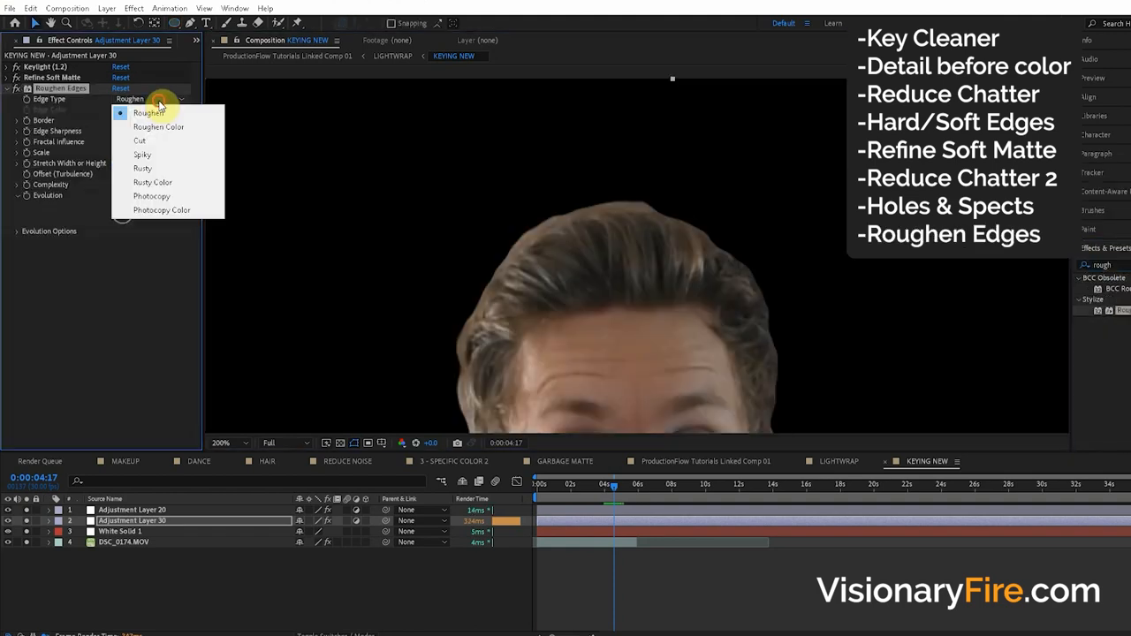
click(142, 155)
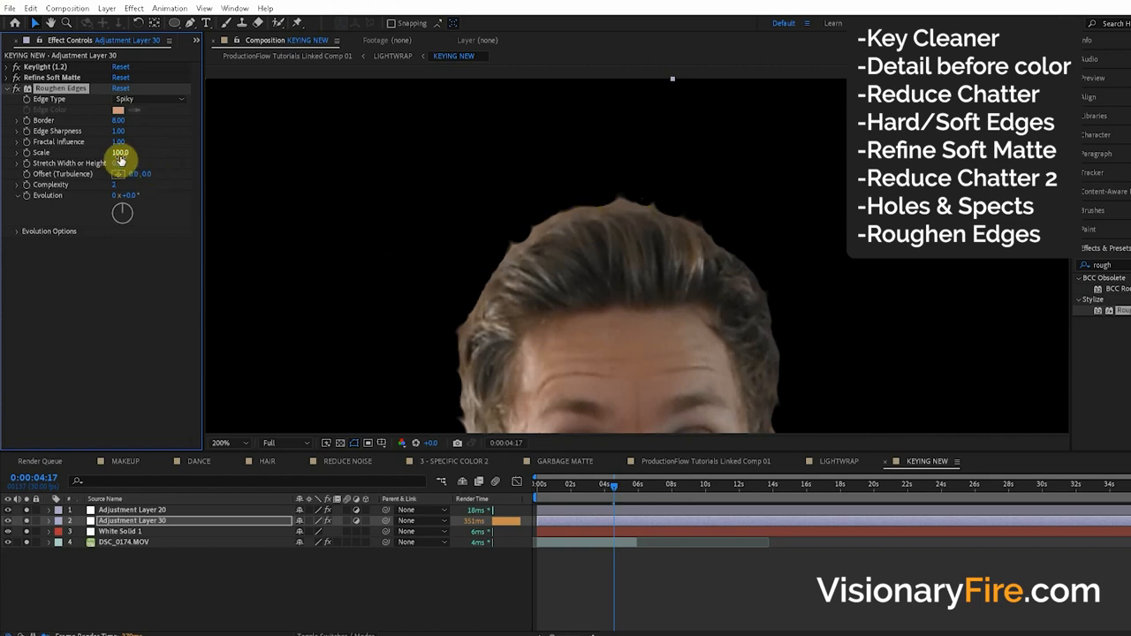
drag(121, 152, 92, 152)
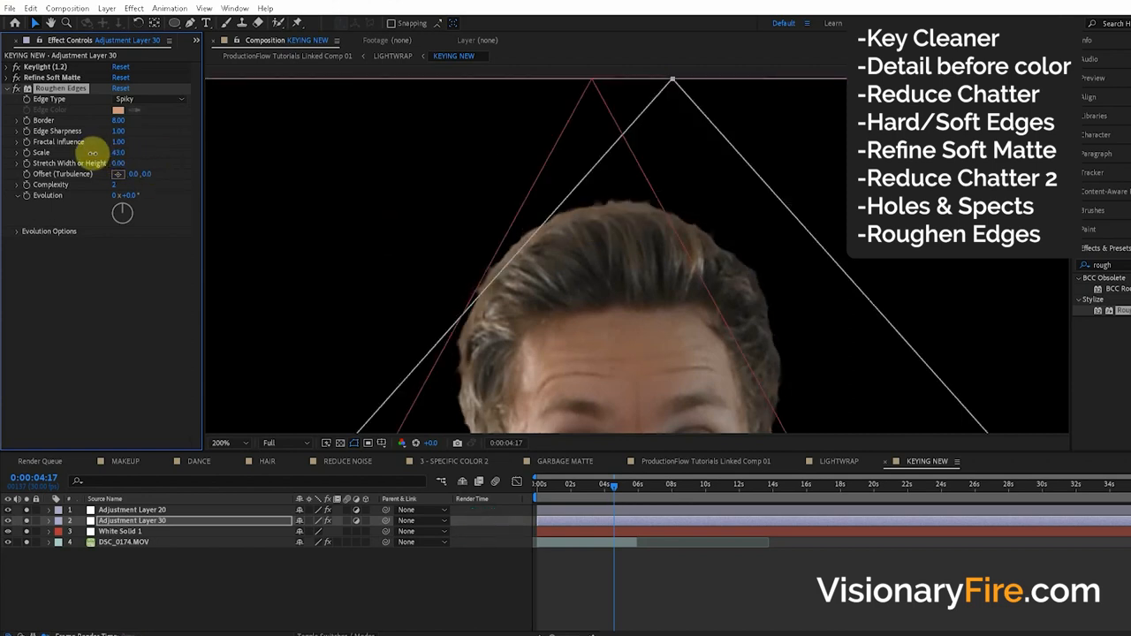
drag(117, 152, 80, 152)
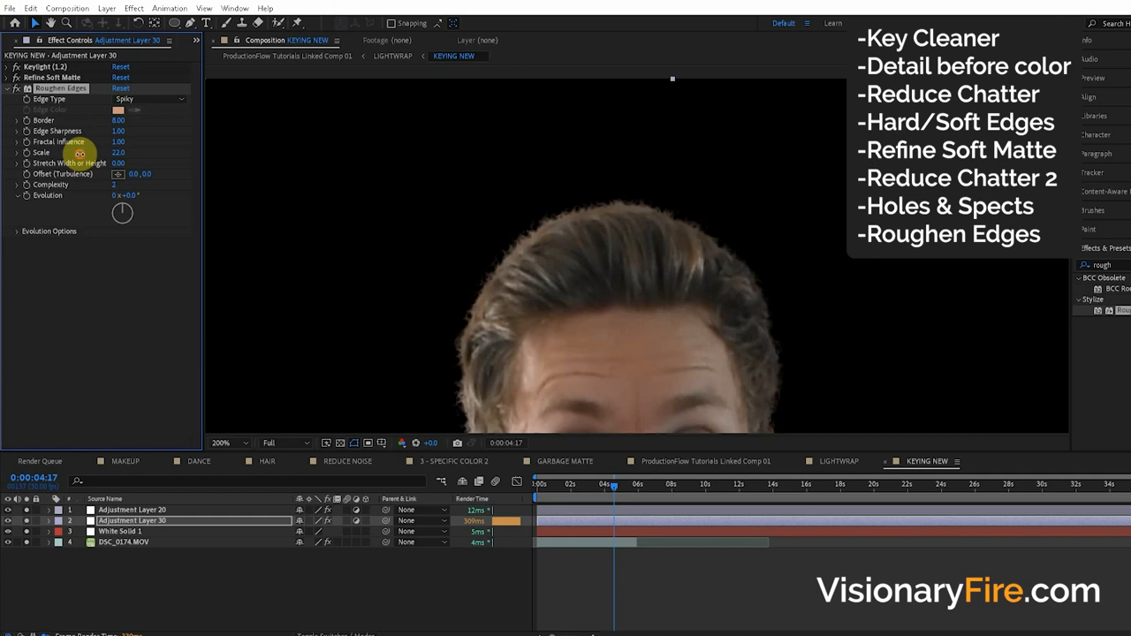
mouse_move(769, 311)
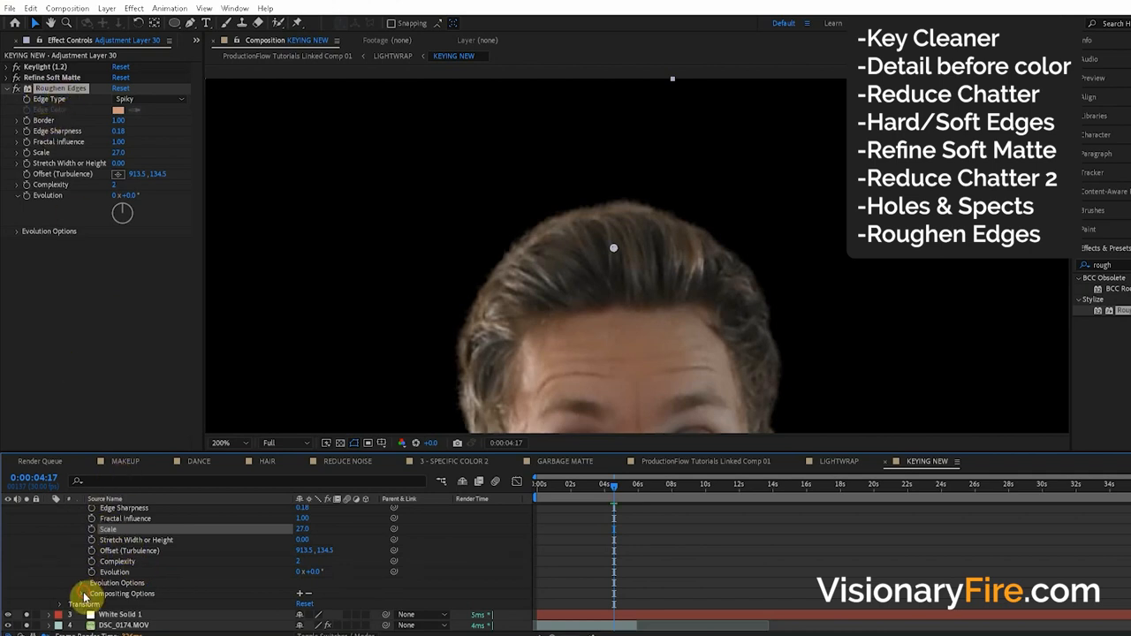
click(82, 594)
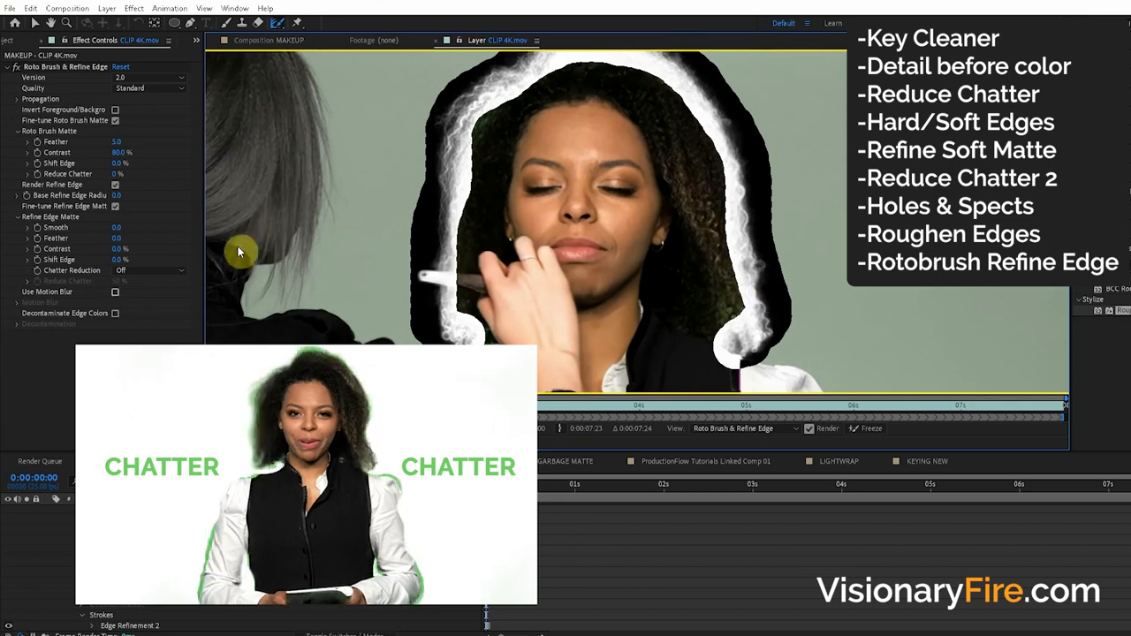
Choose a chatter reduction mode in Roto Brush & Refine Edge's Chatter Reduction dropdown
click(124, 270)
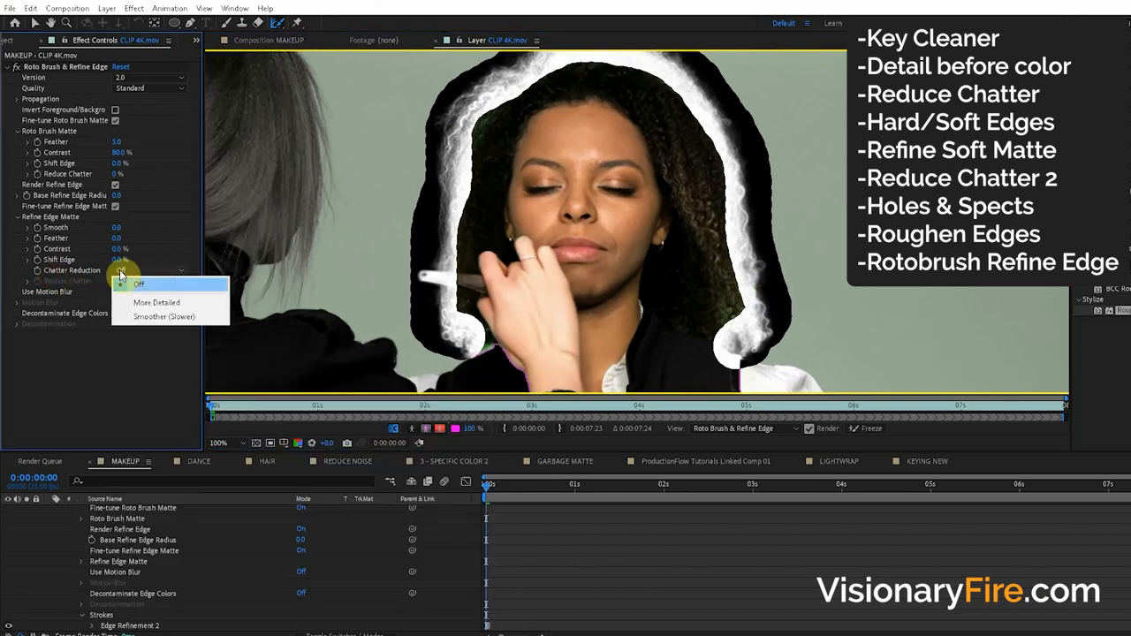
click(165, 317)
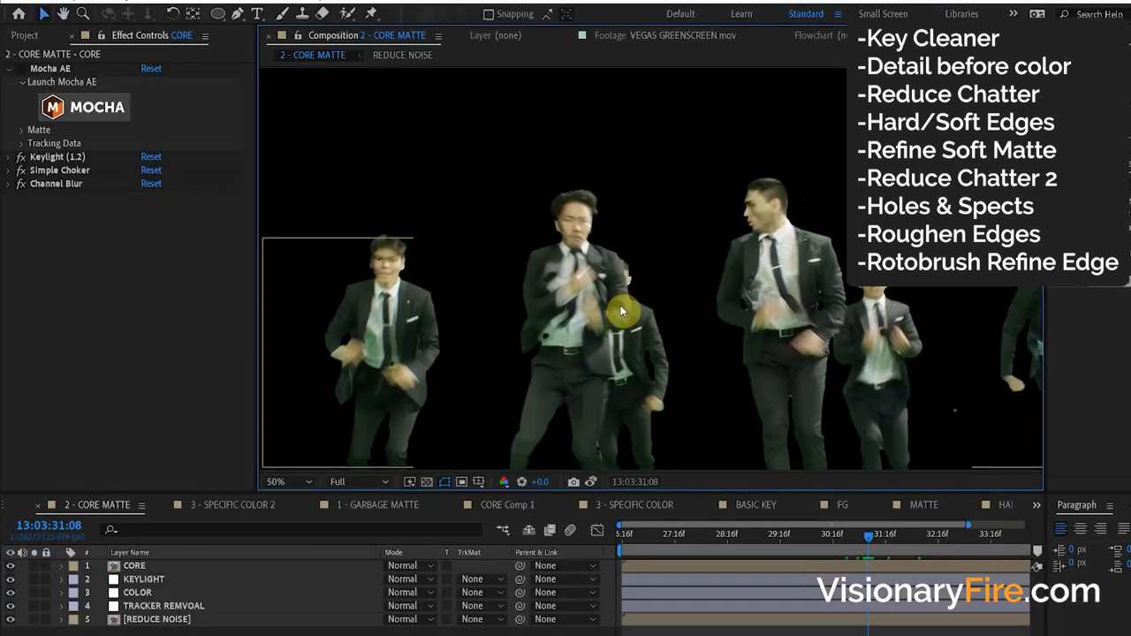
mouse_move(615, 291)
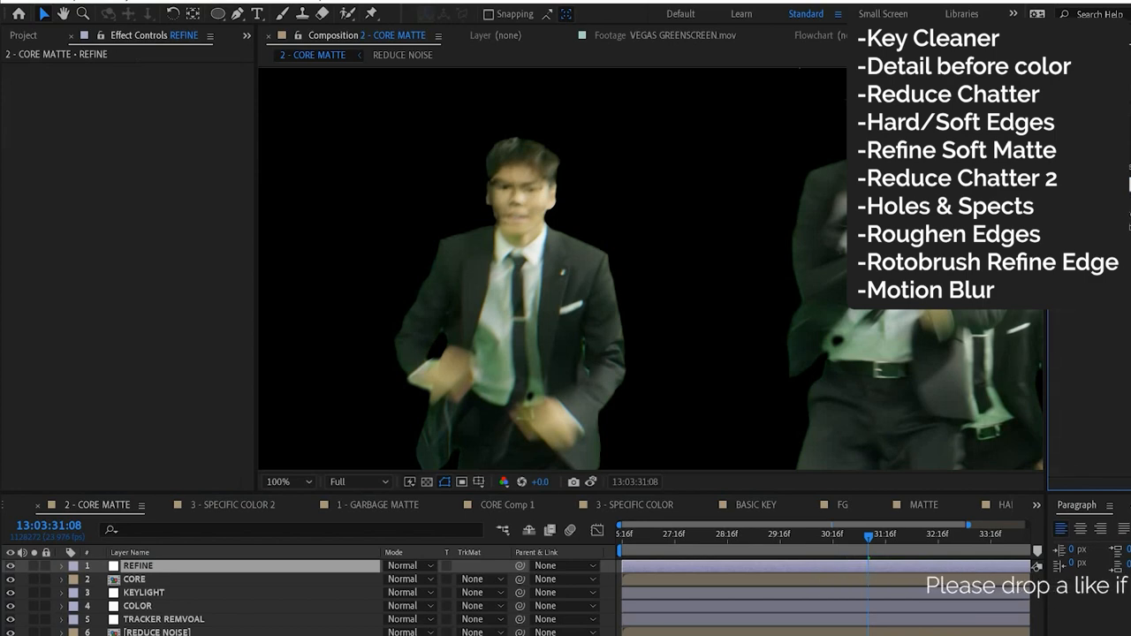
Enable Motion Blur in the REFINE layer's Refine Soft Matte and disable Calculate Edge Details
click(138, 565)
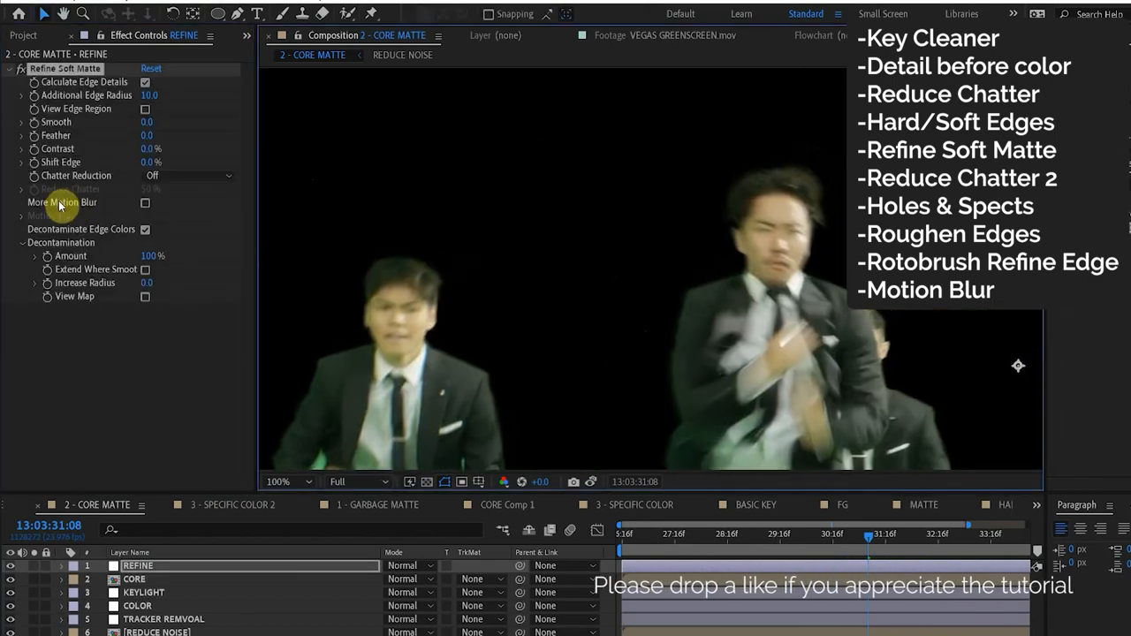
click(145, 202)
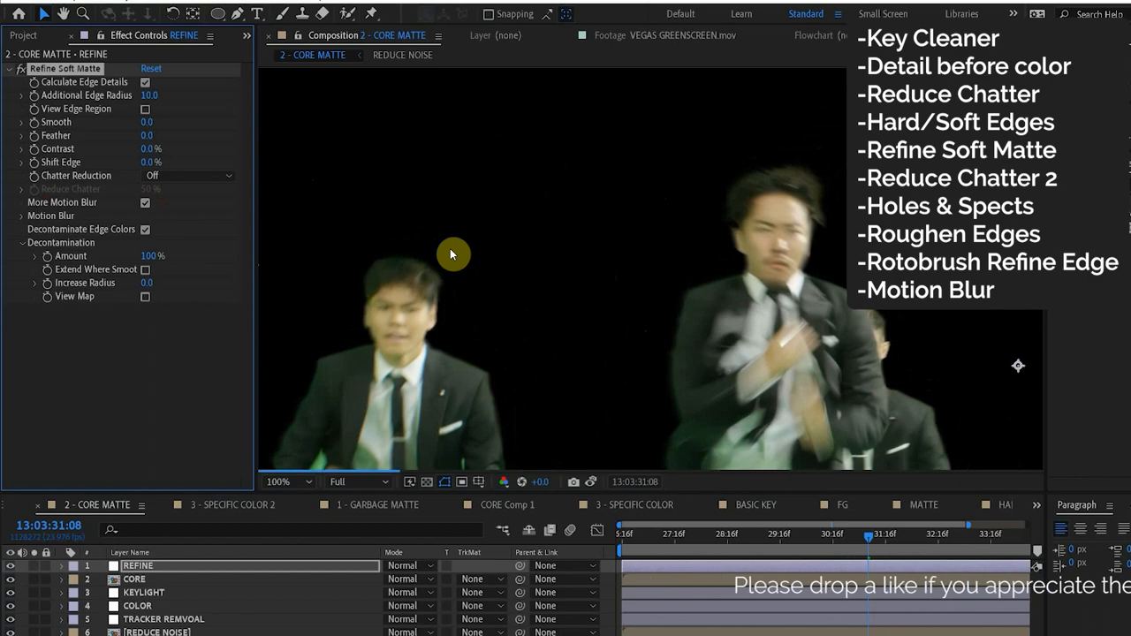
mouse_move(456, 254)
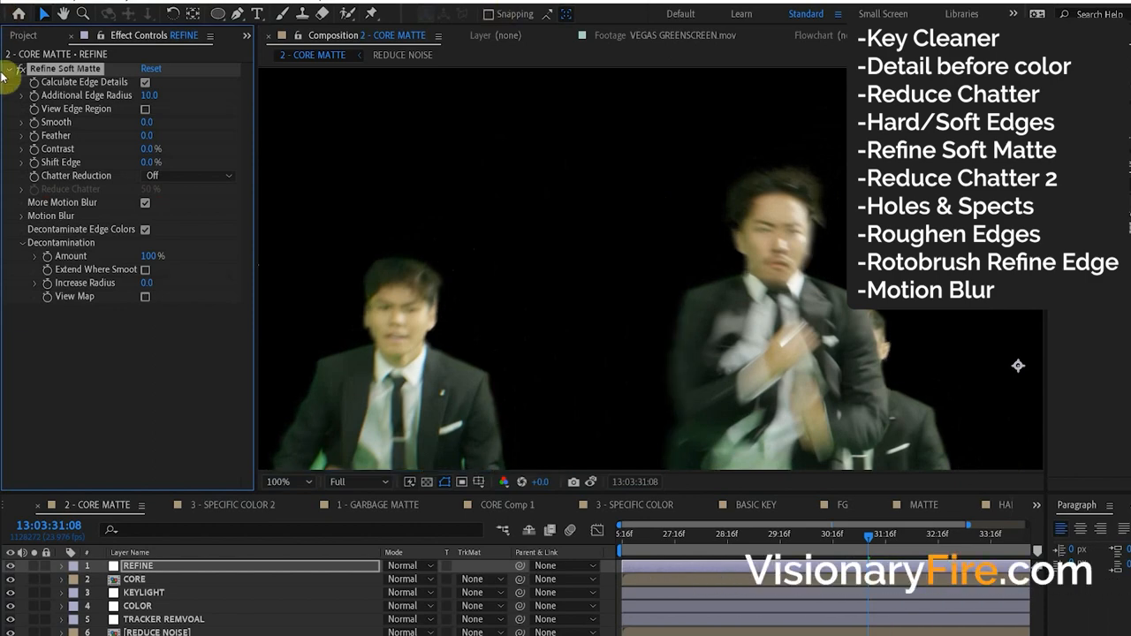
click(145, 81)
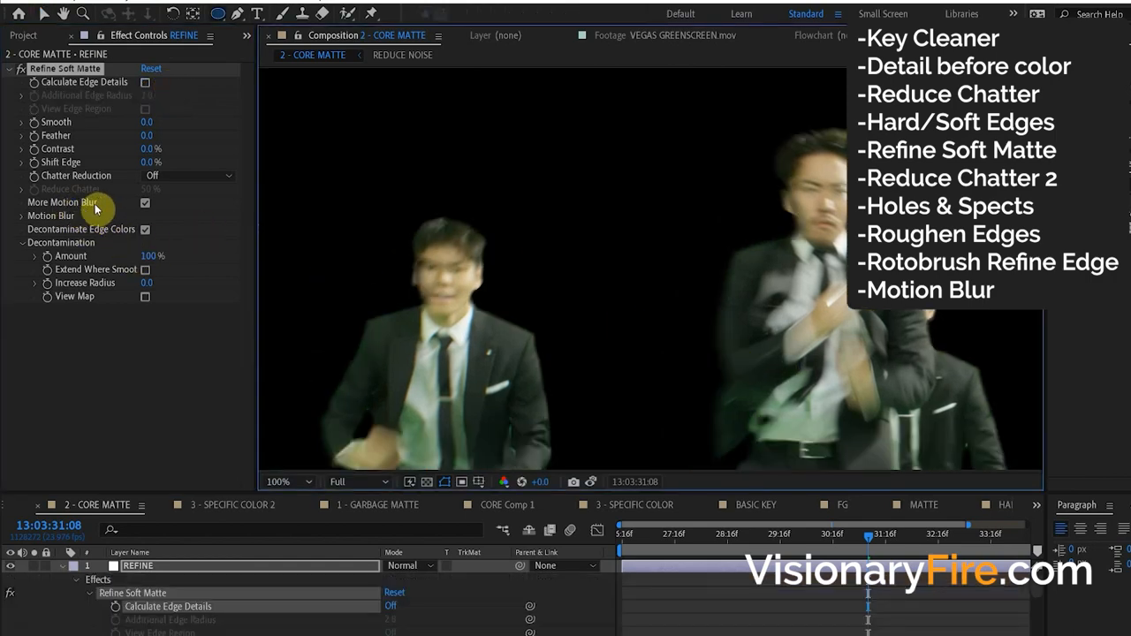
mouse_move(509, 268)
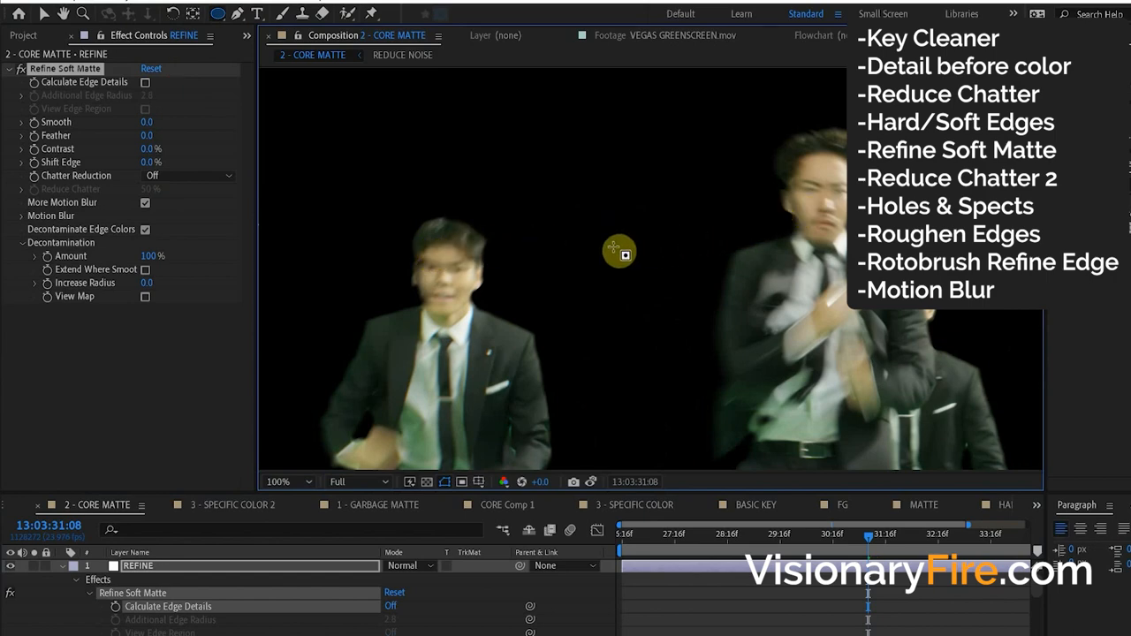
Toggle More Motion Blur and compare the matte with motion blur on and off
click(283, 481)
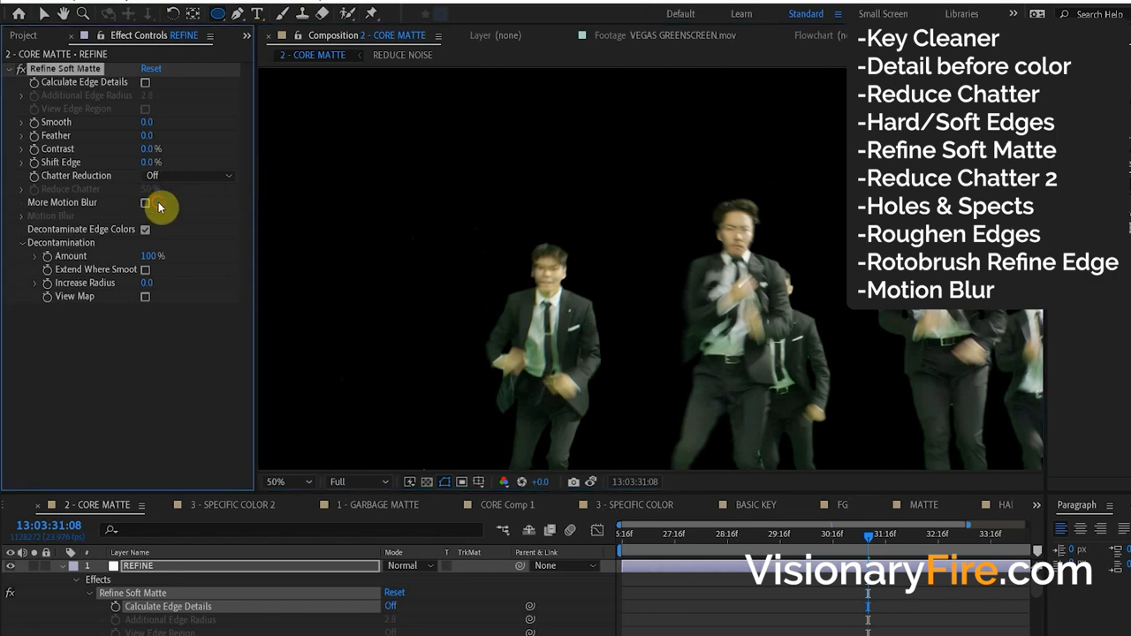
click(145, 204)
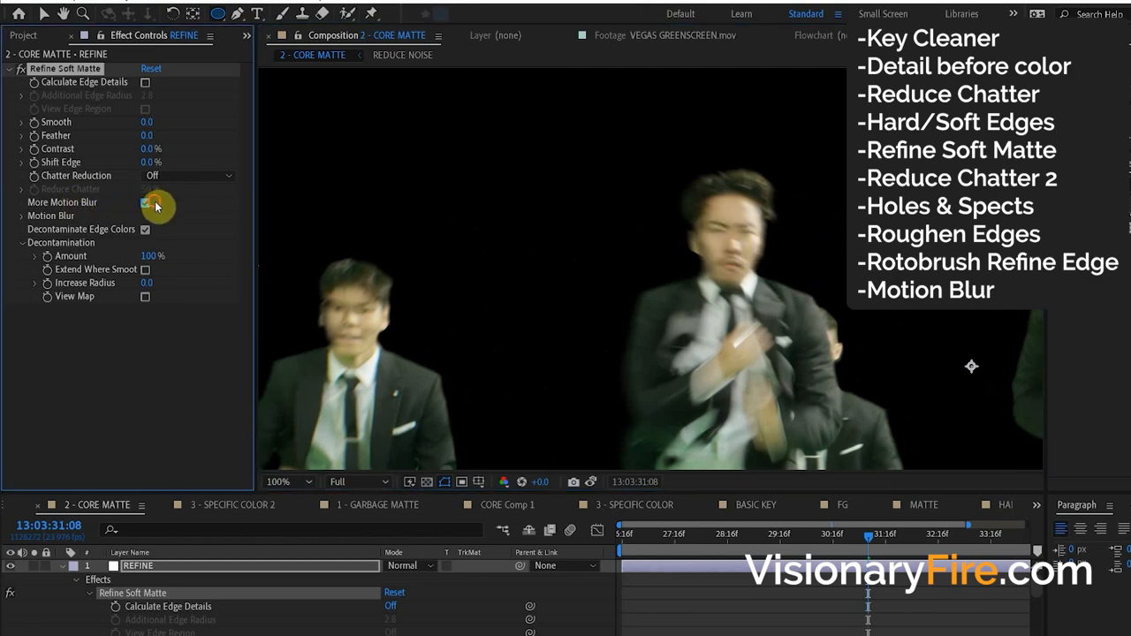
click(145, 201)
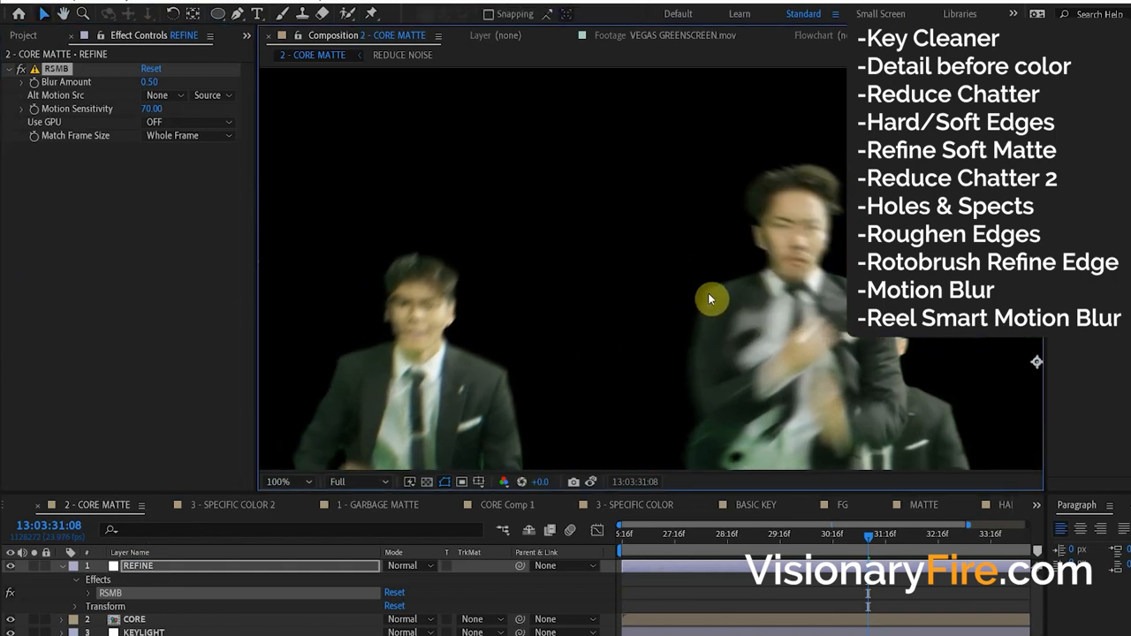
mouse_move(781, 262)
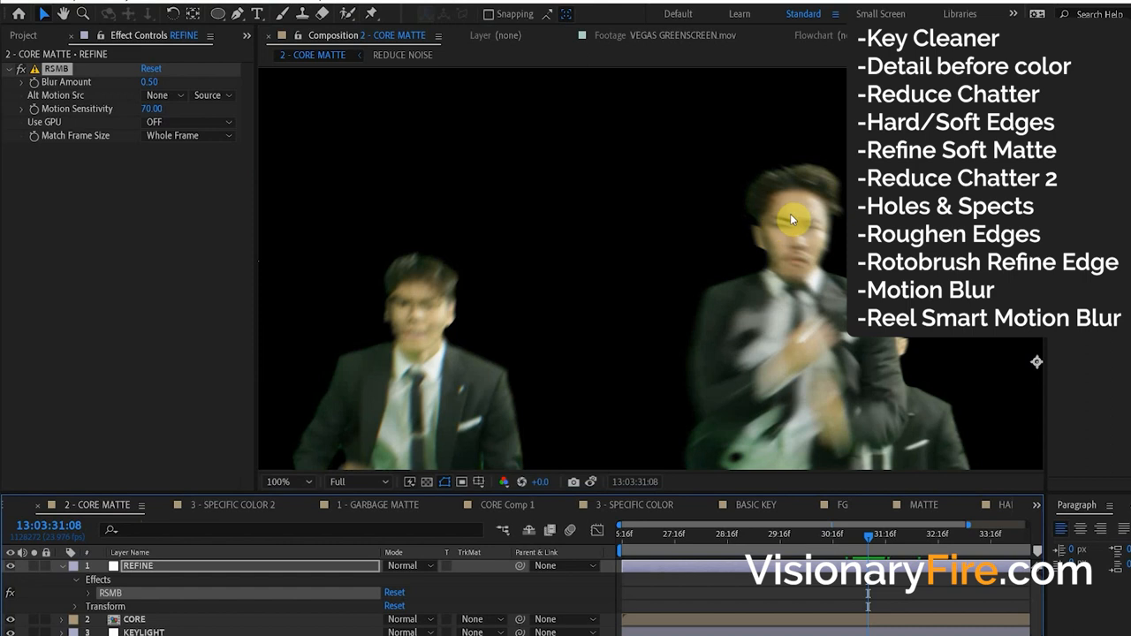
mouse_move(60, 594)
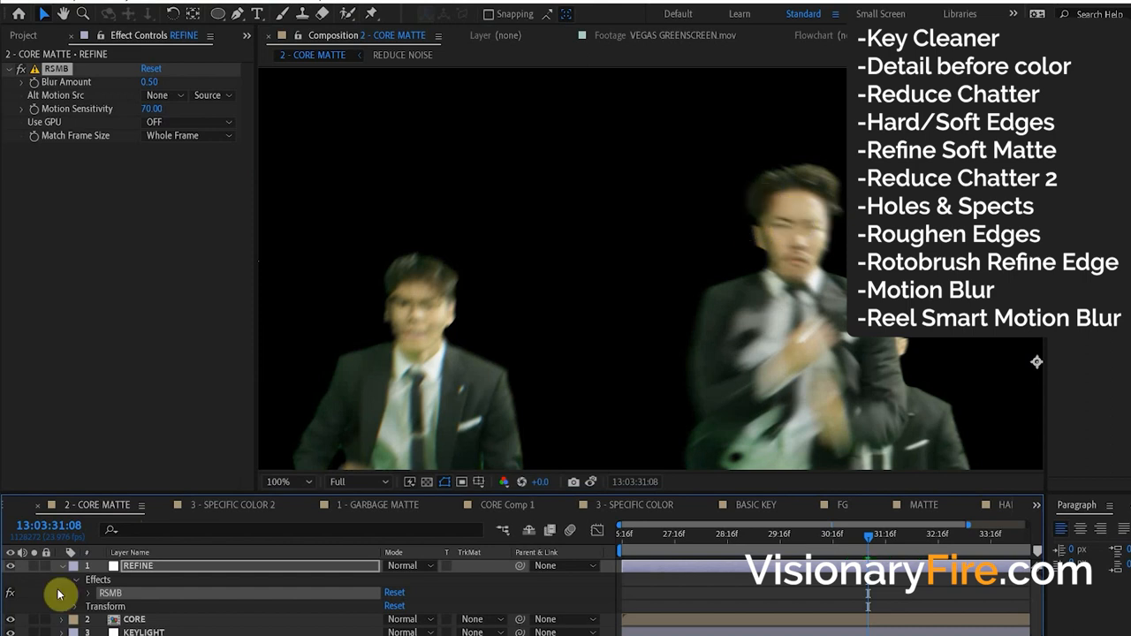
Compare RSMB on and off, set Use GPU to 'ON if GPU supported', and collapse the effect
click(19, 75)
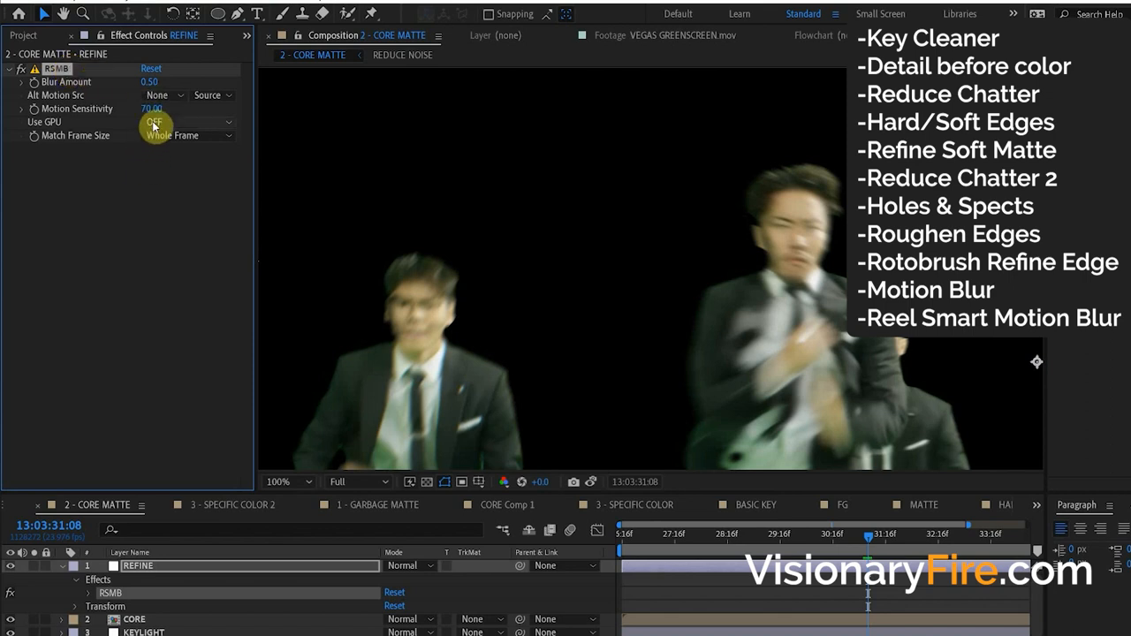
mouse_move(188, 173)
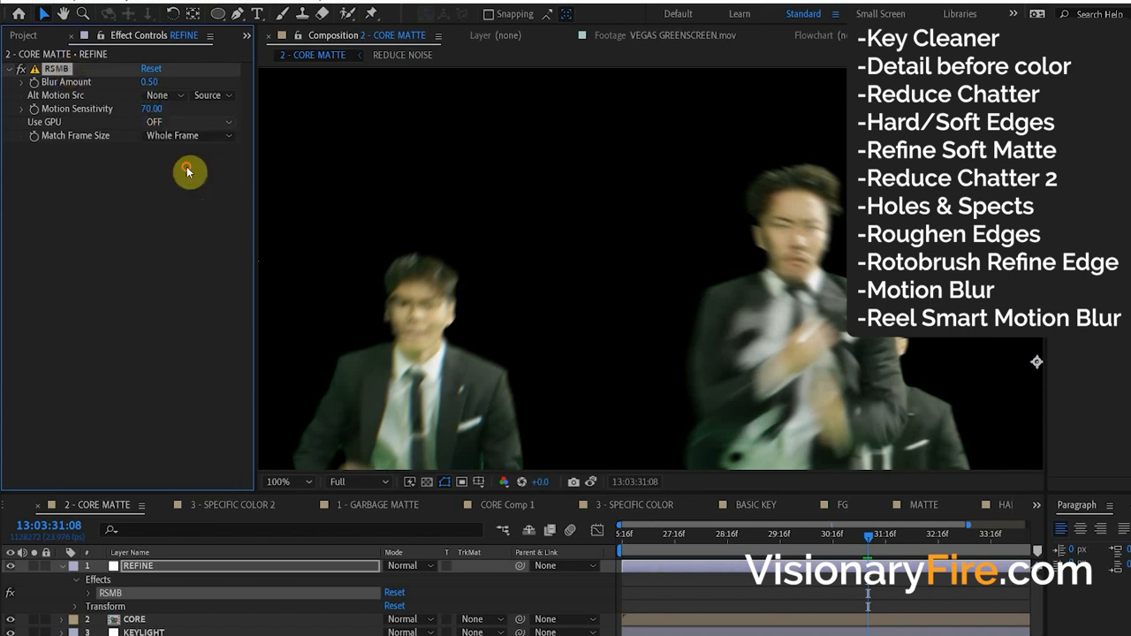
click(187, 120)
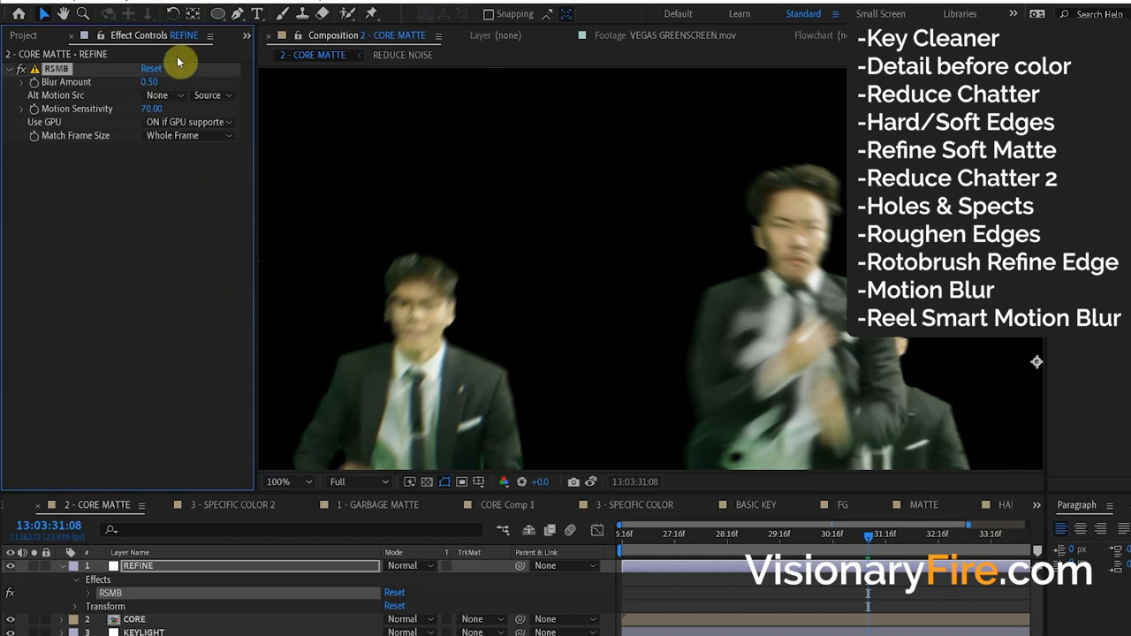
mouse_move(628, 290)
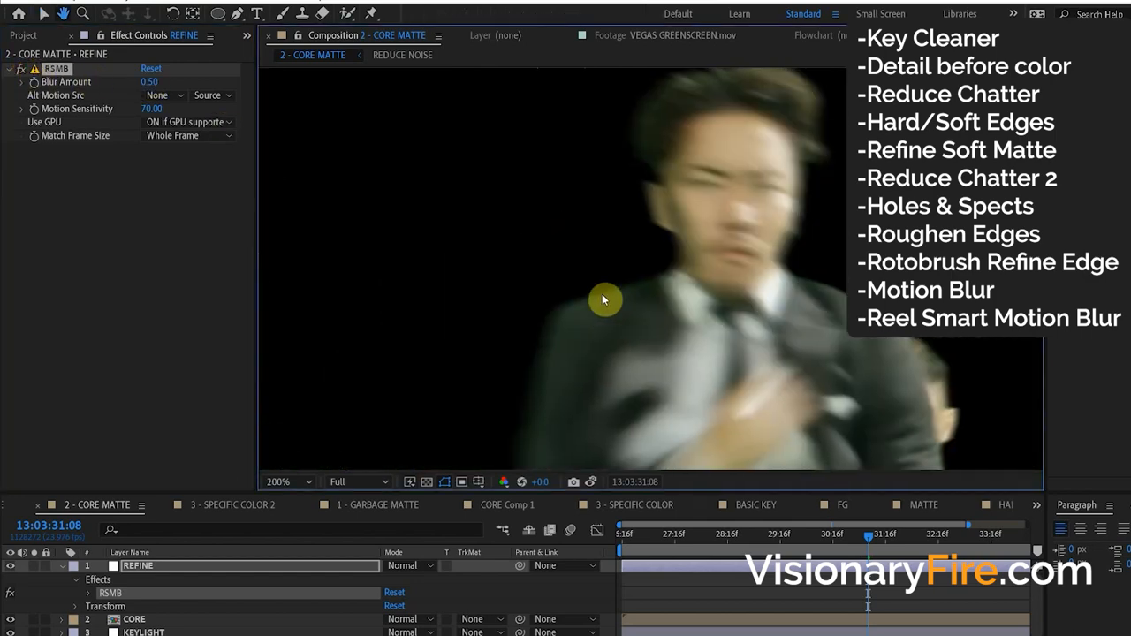
click(18, 69)
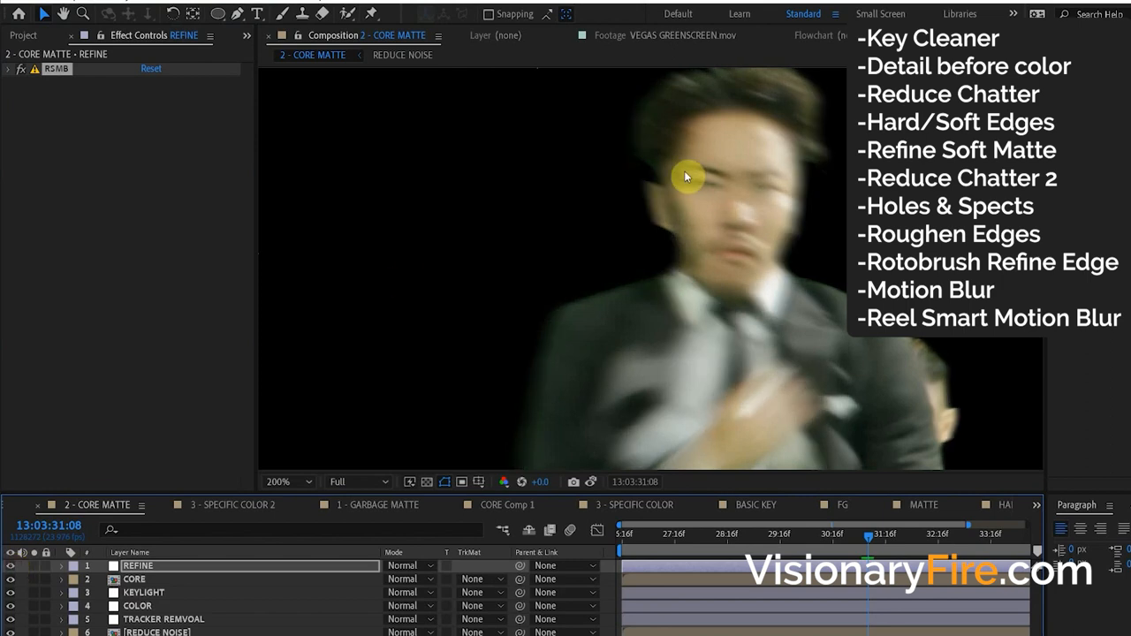
mouse_move(783, 222)
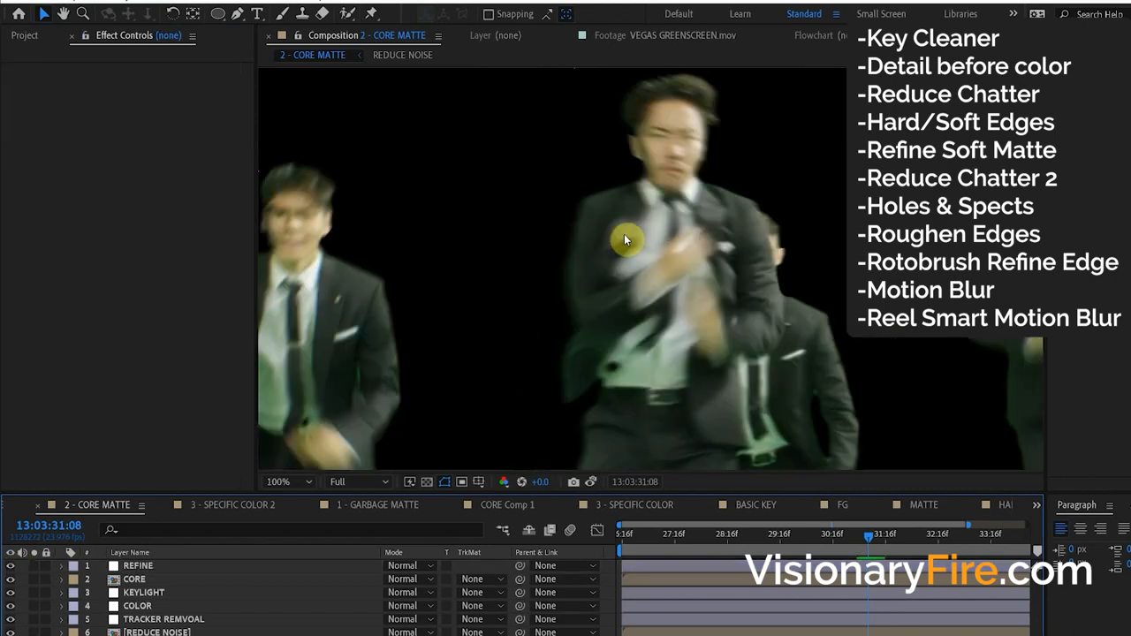
mouse_move(544, 230)
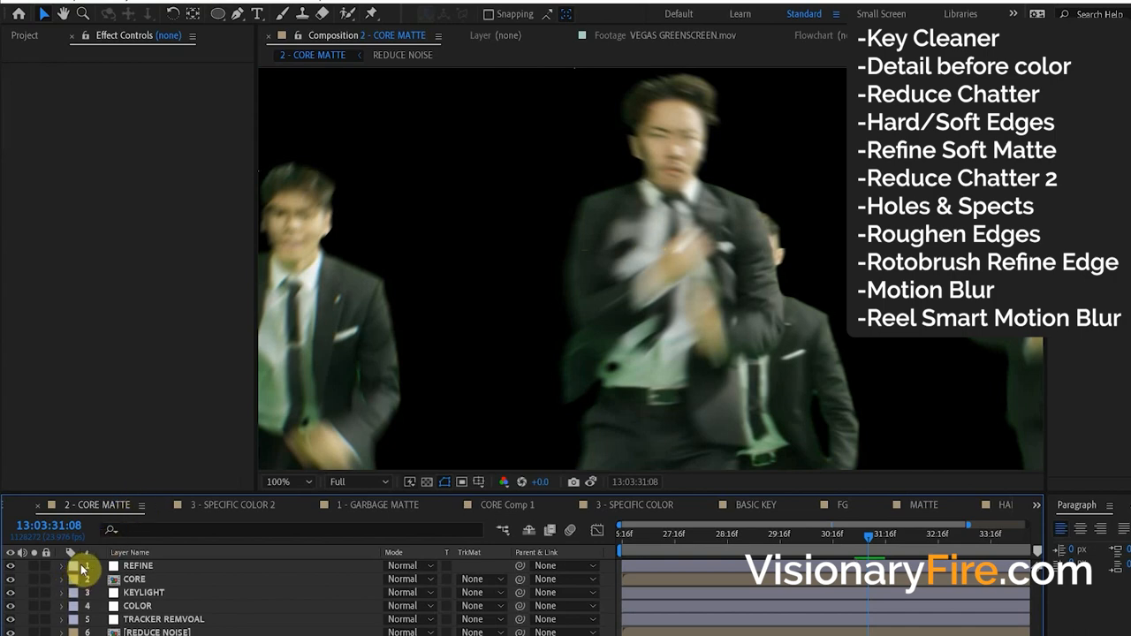
Select the CORE and key layers and nest them into a KEY precomp
click(134, 580)
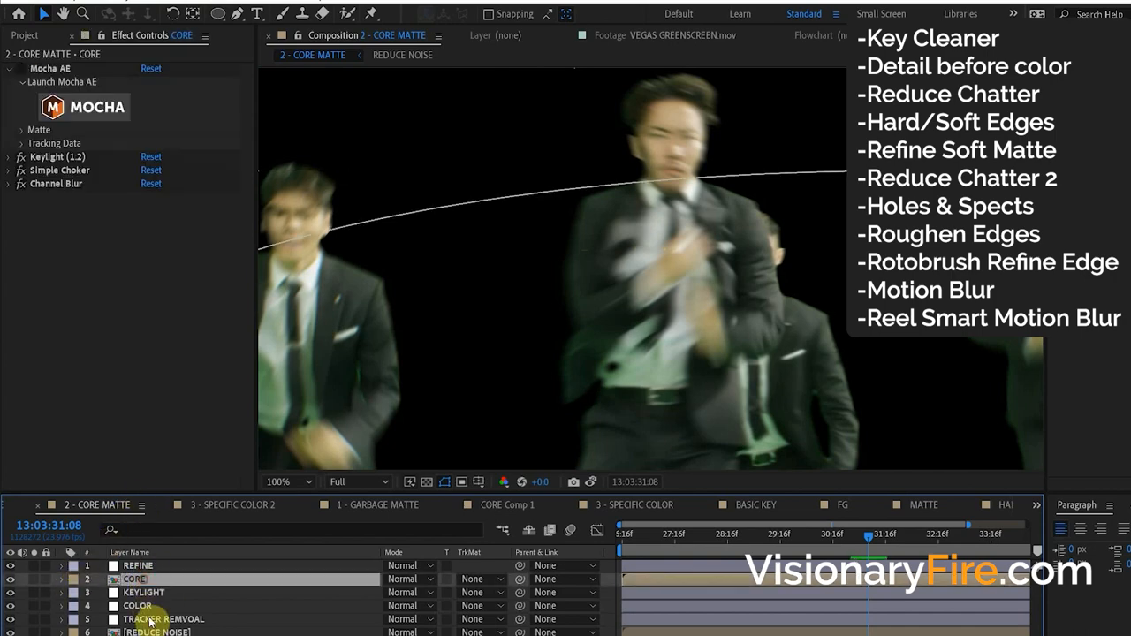
click(138, 604)
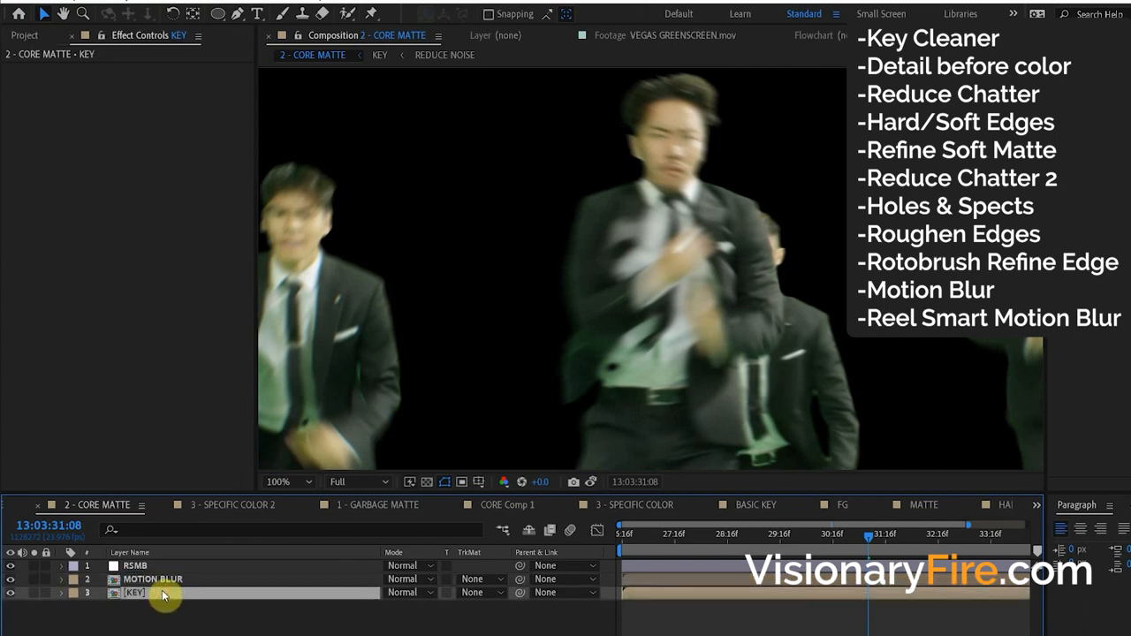
click(134, 565)
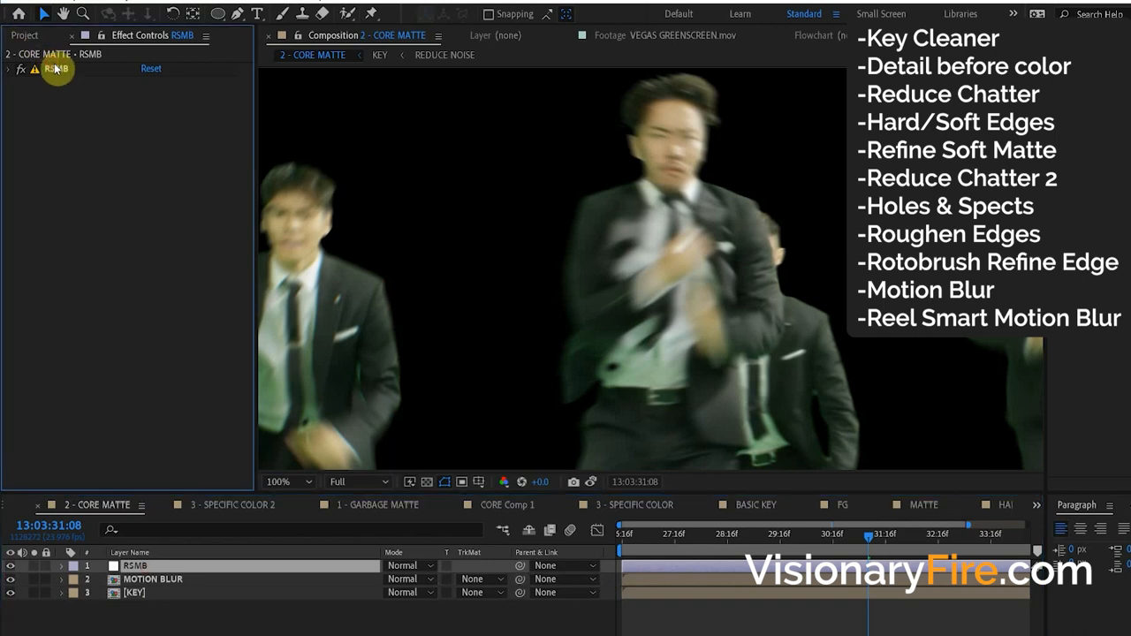
Remove the RSMB layer and place the KEY precomp above MOTION BLUR
click(152, 580)
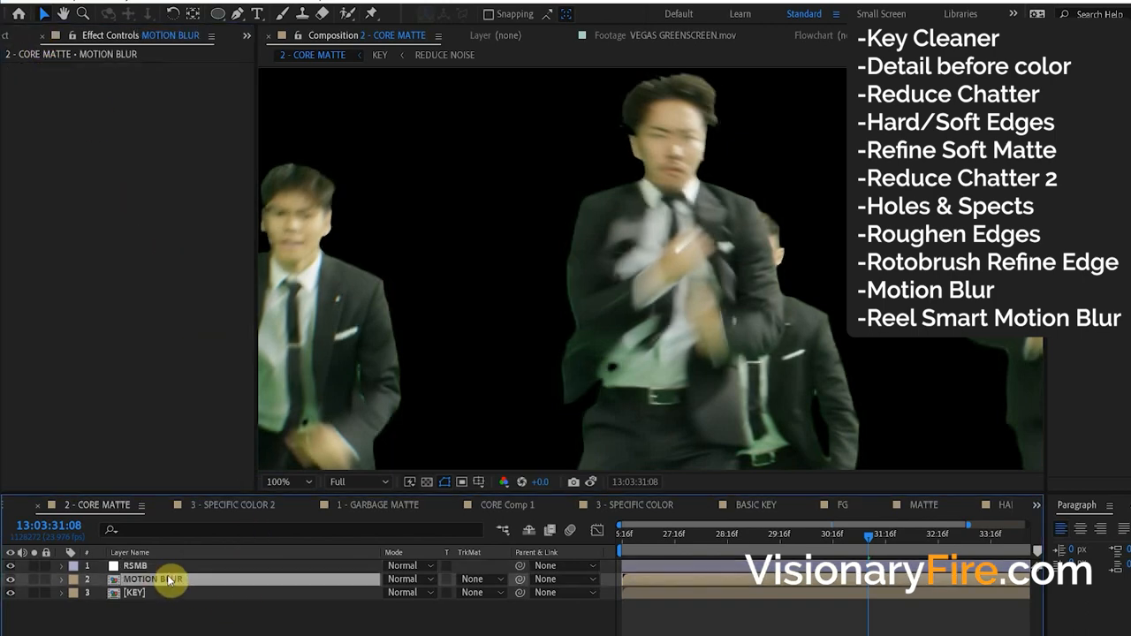
click(134, 566)
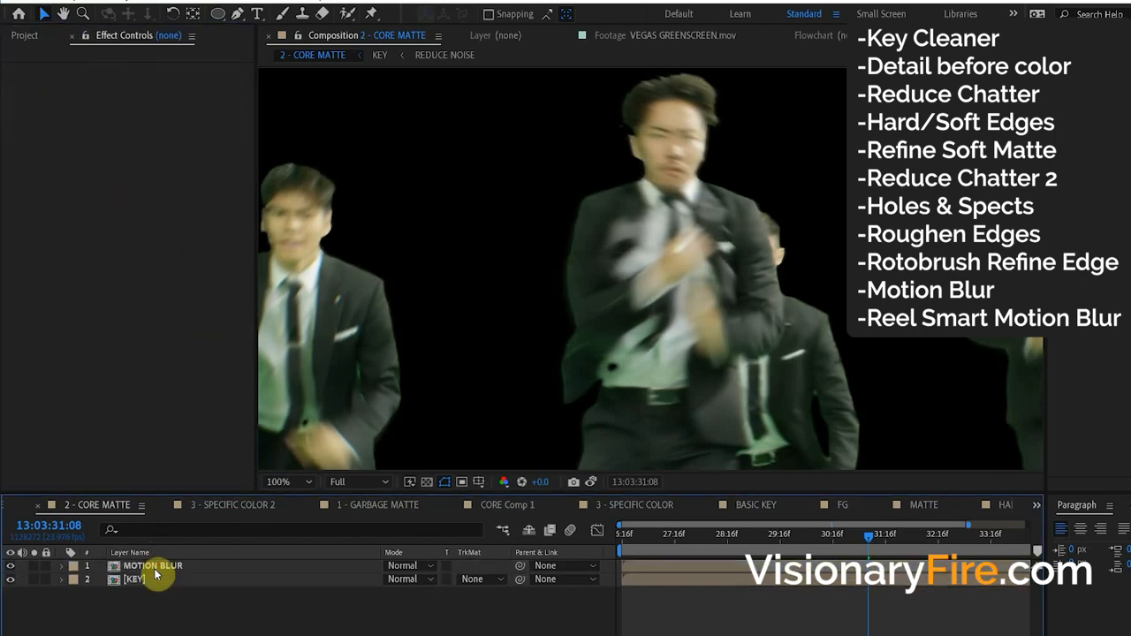
click(152, 565)
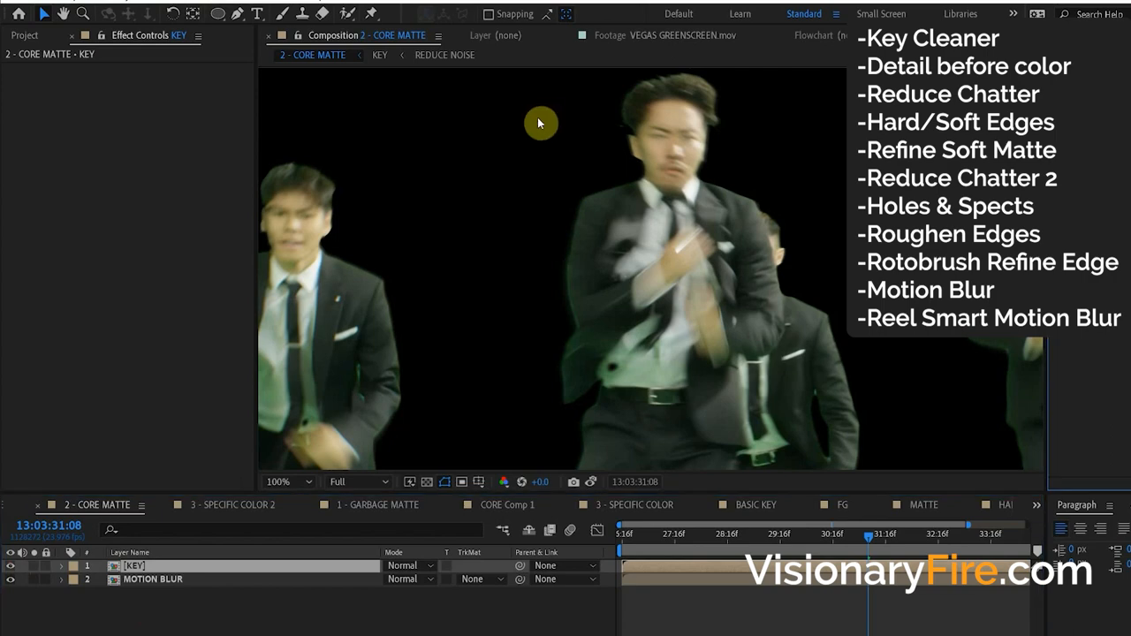
Reveal KEY's effects and scrub Simple Choker's Choke Matte to tighten the edges
click(135, 565)
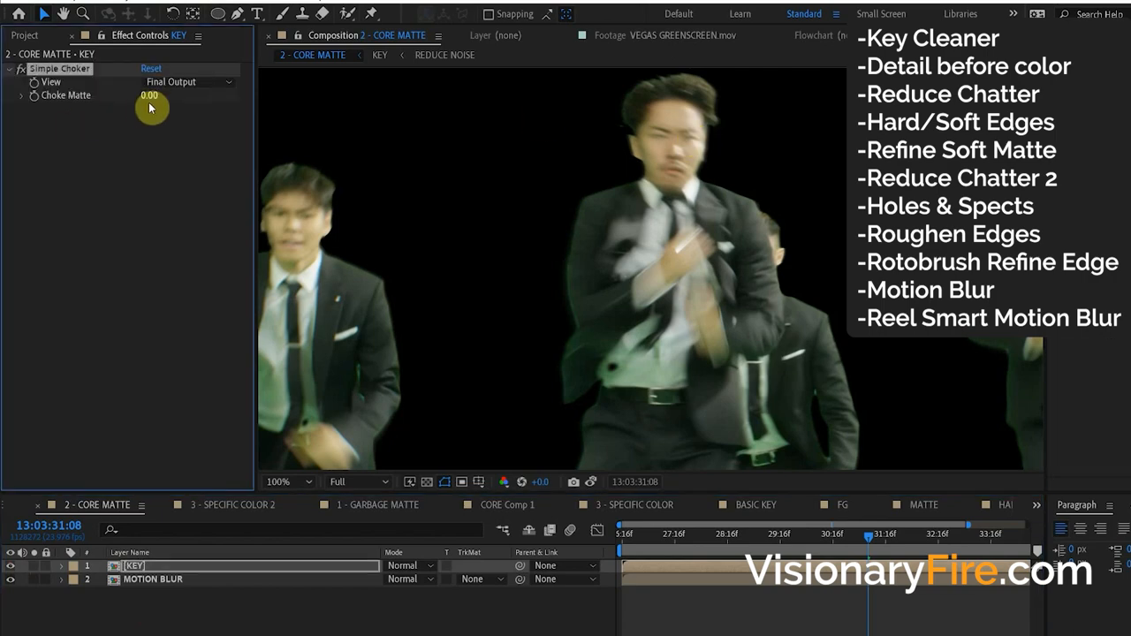
drag(150, 95, 445, 128)
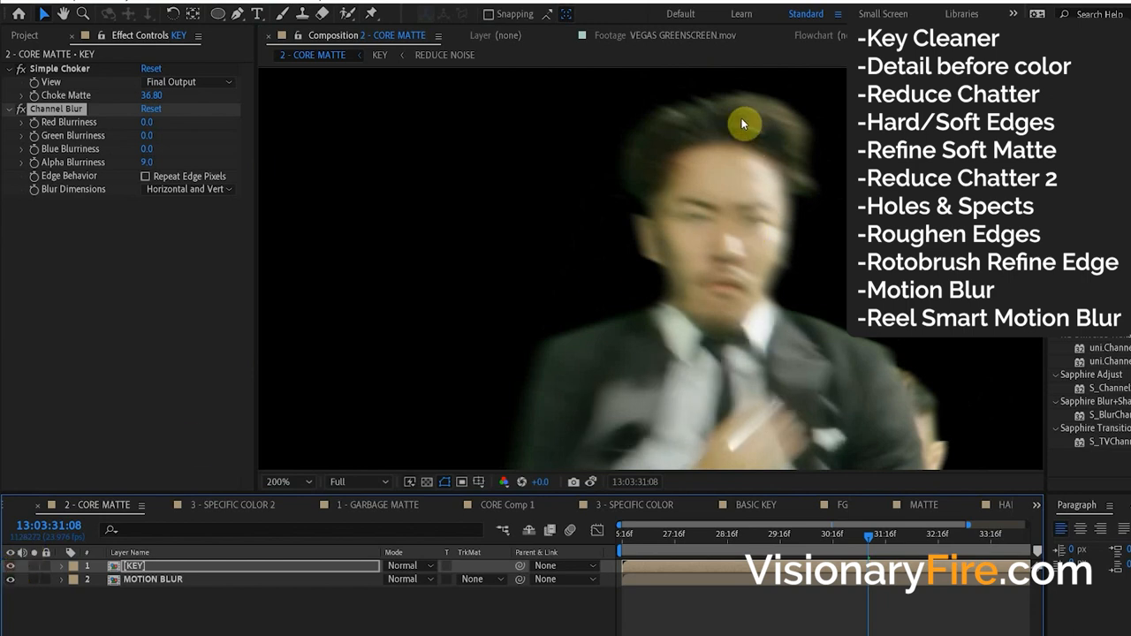
mouse_move(810, 364)
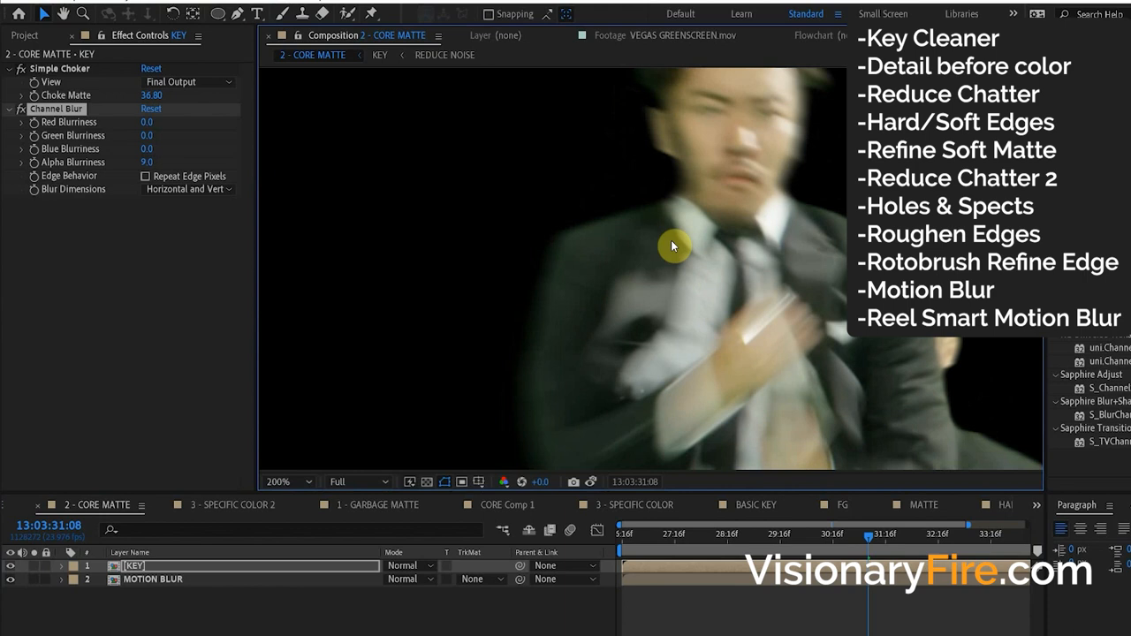
mouse_move(627, 219)
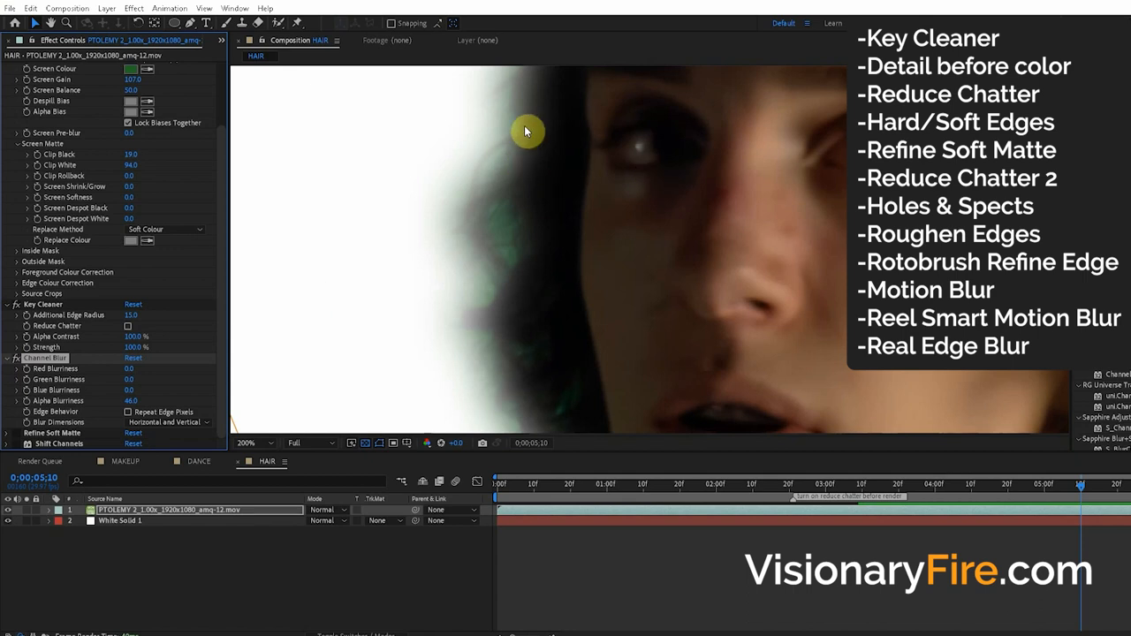
mouse_move(545, 78)
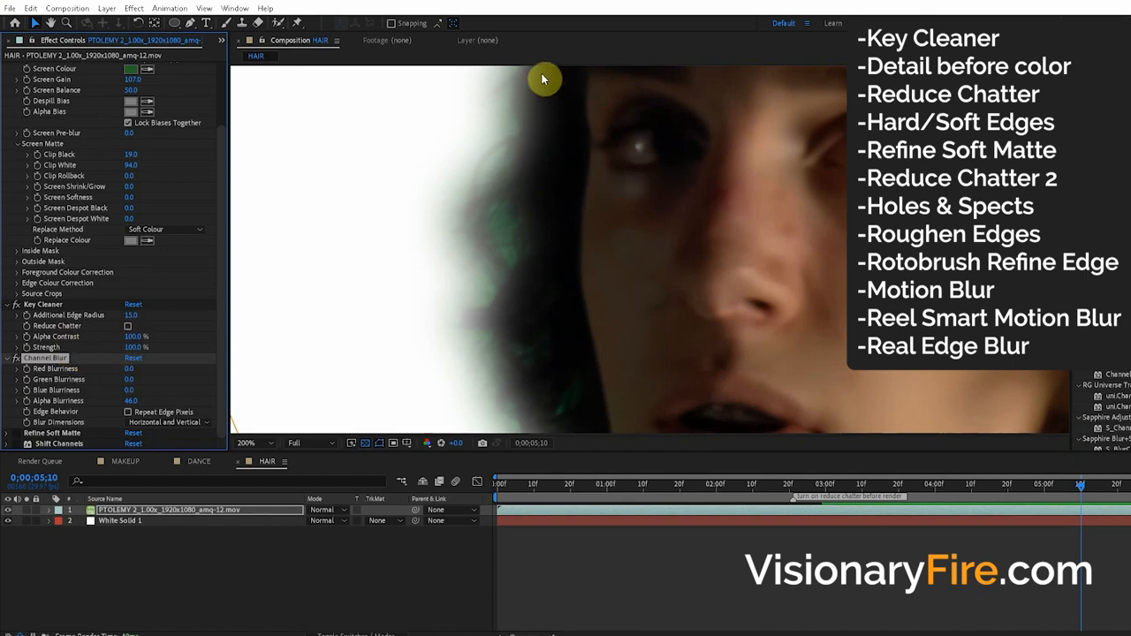